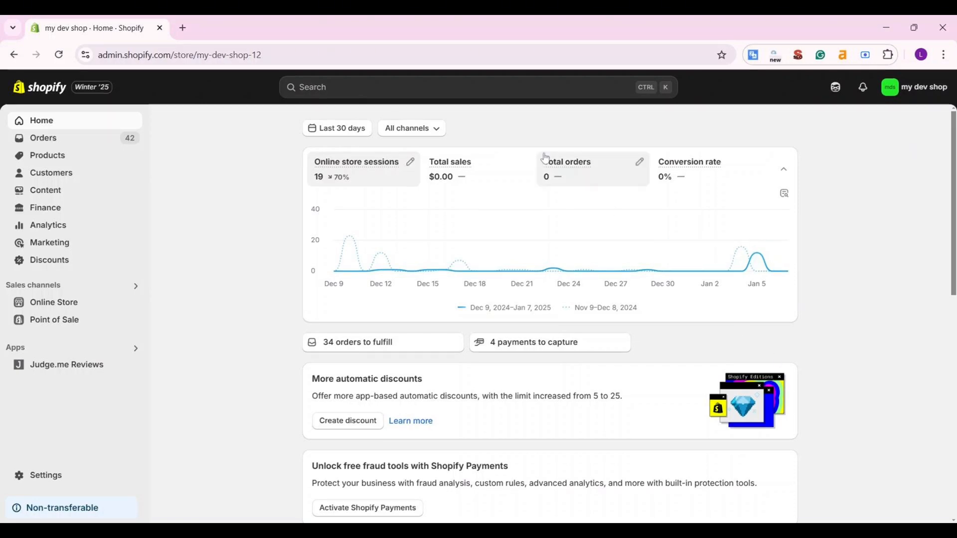
Search 'lit' in Shopify admin and open the LitCommerce Amazon eBay Etsy + app listing
type("litcommerce")
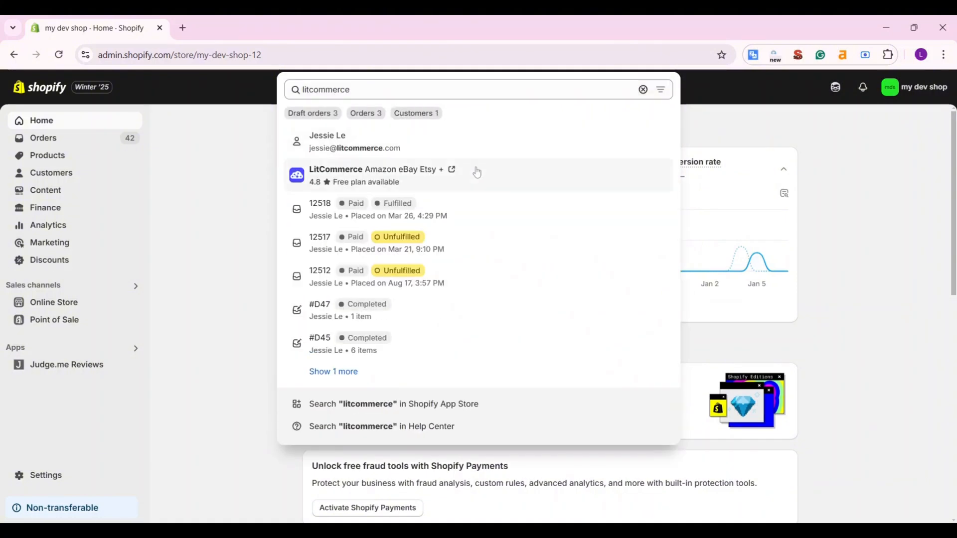
left_click(376, 169)
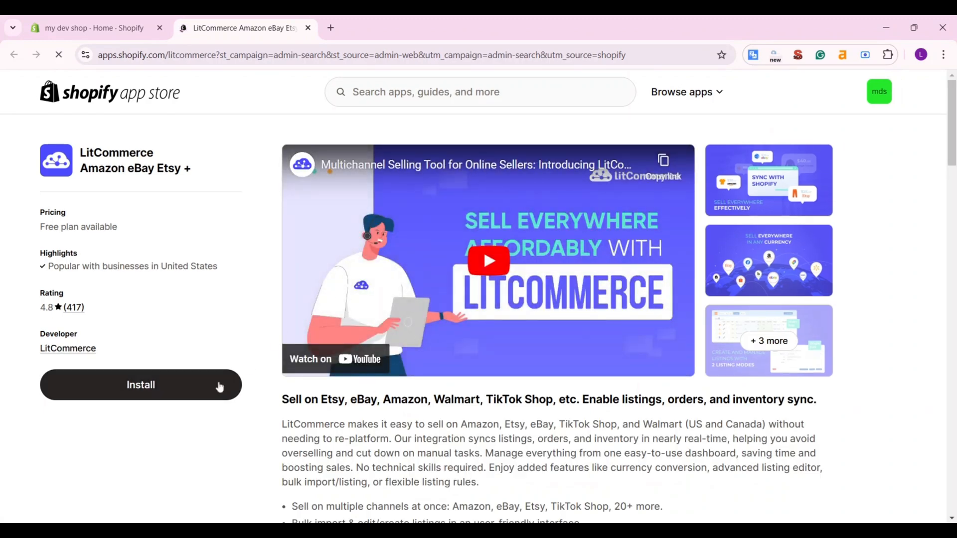
Install LitCommerce on the dev shop, approving its customer and store data access
left_click(140, 385)
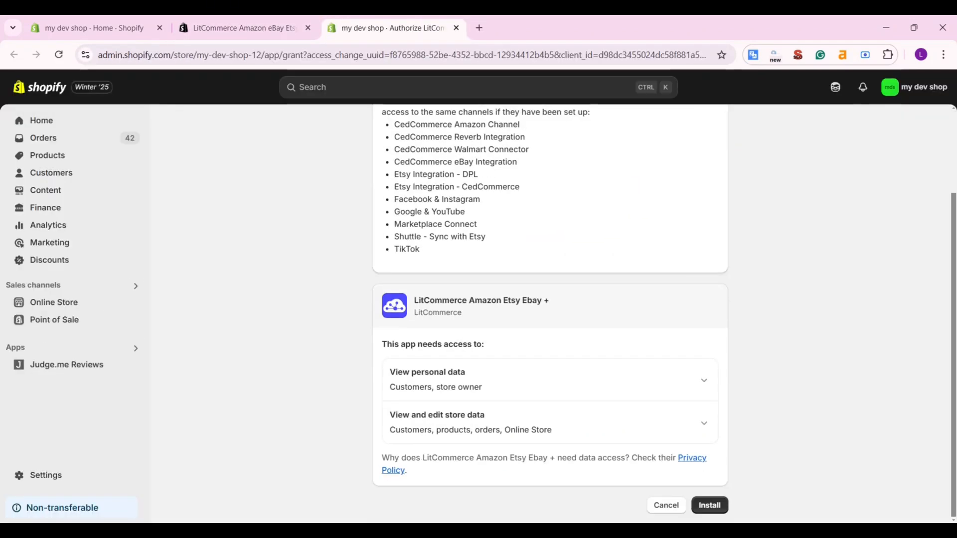
left_click(709, 505)
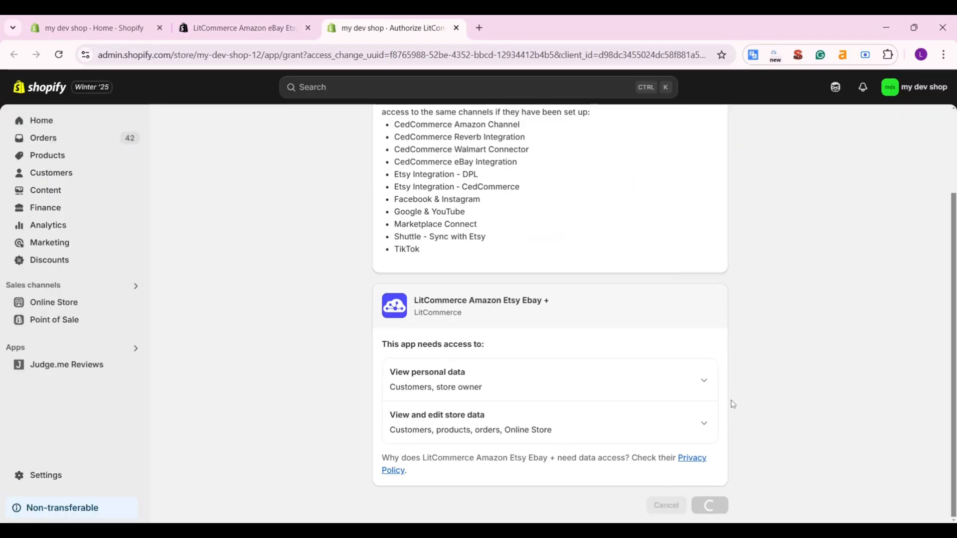
left_click(707, 505)
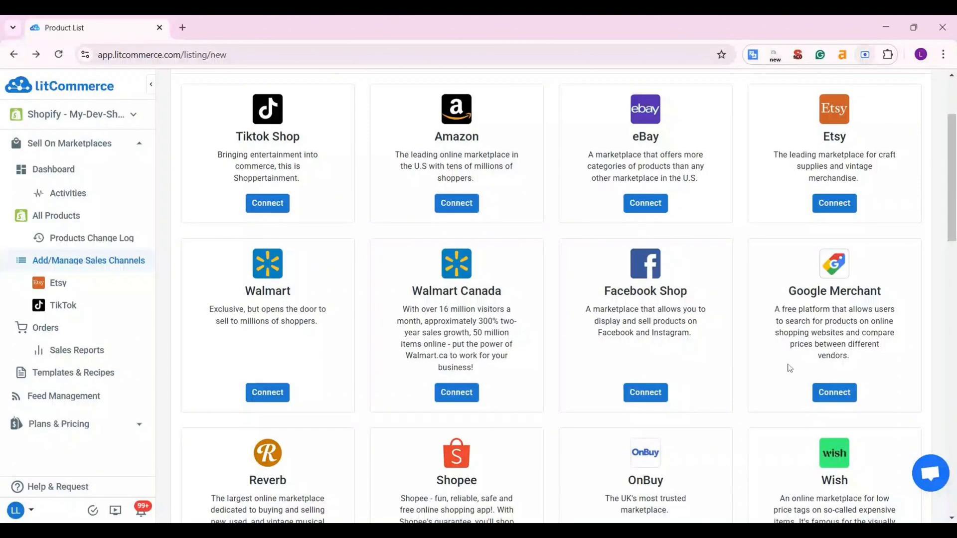
mouse_move(456, 202)
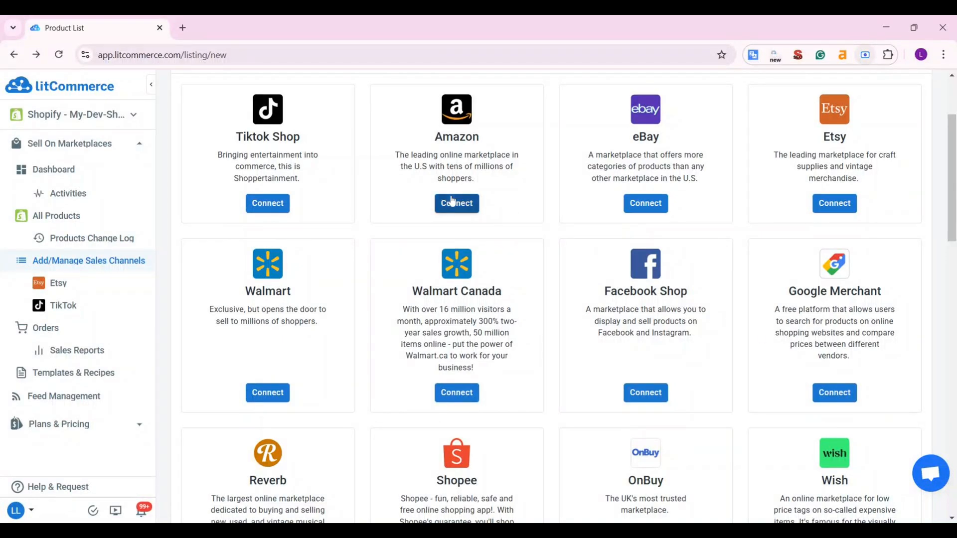
Create an Amazon channel named 'Amazon' for Amazon.com (United States) and begin account linking
left_click(456, 203)
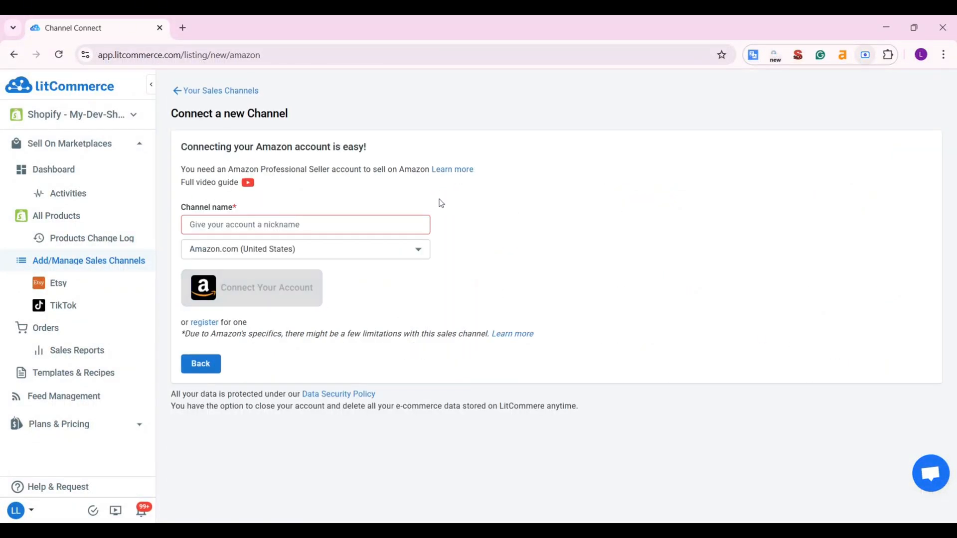
type("Amazon")
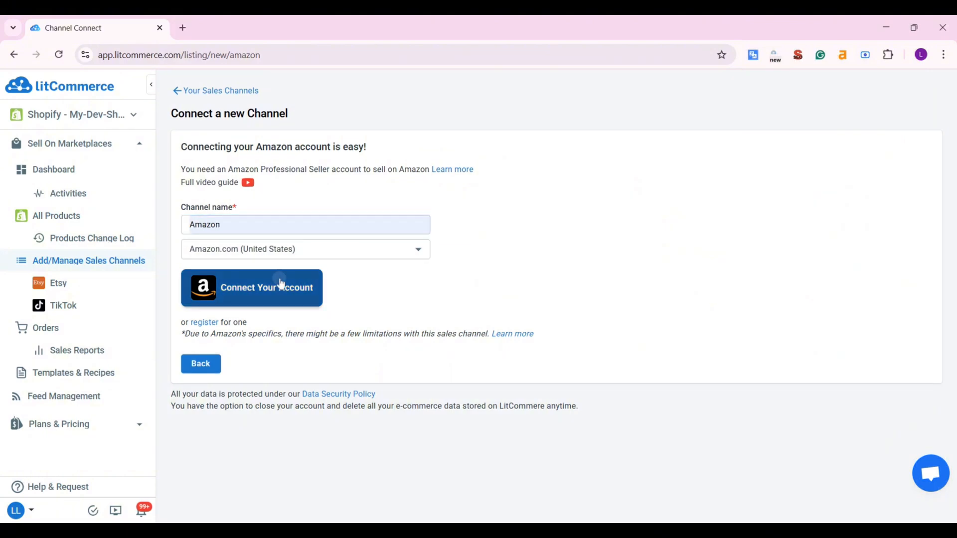
left_click(251, 287)
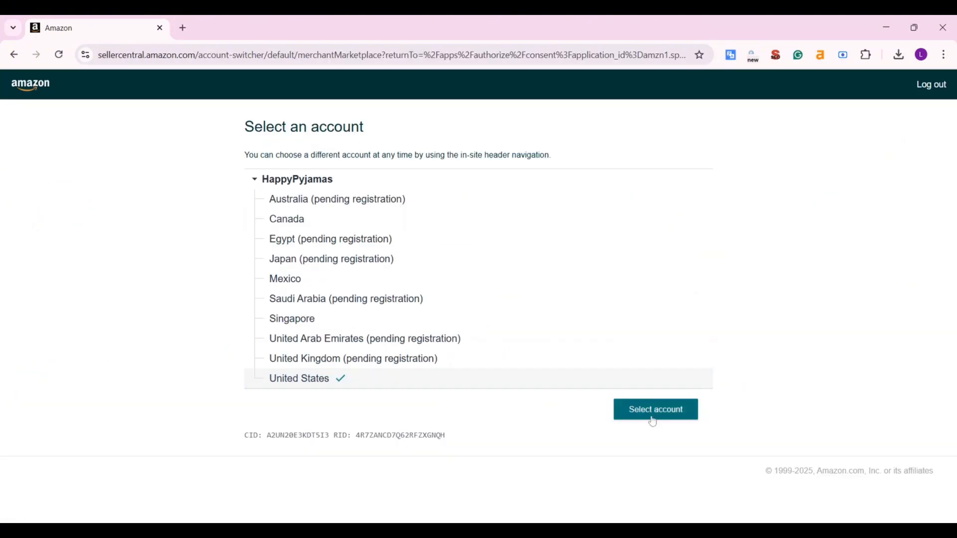
Select the United States seller account and consent to LitCommerce's seller data access
left_click(655, 409)
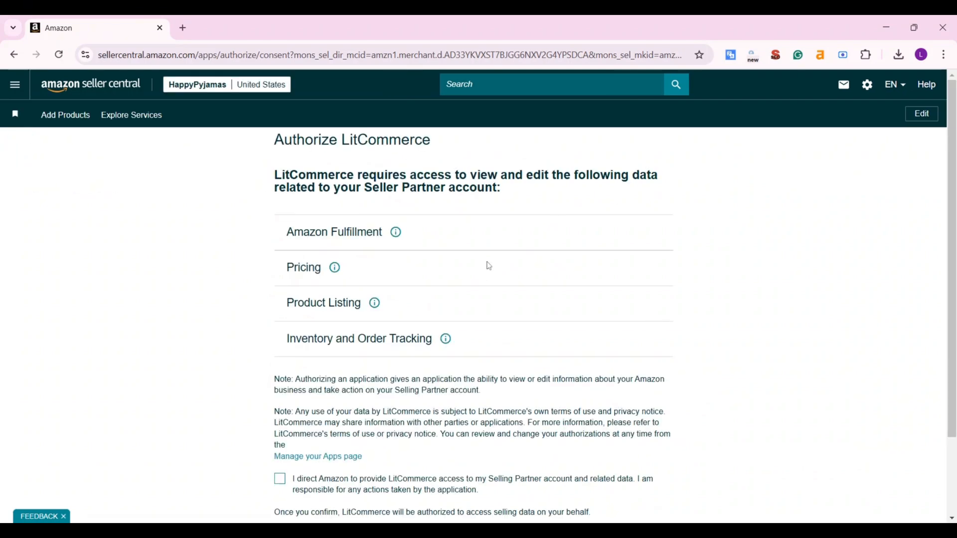
scroll("down", 3)
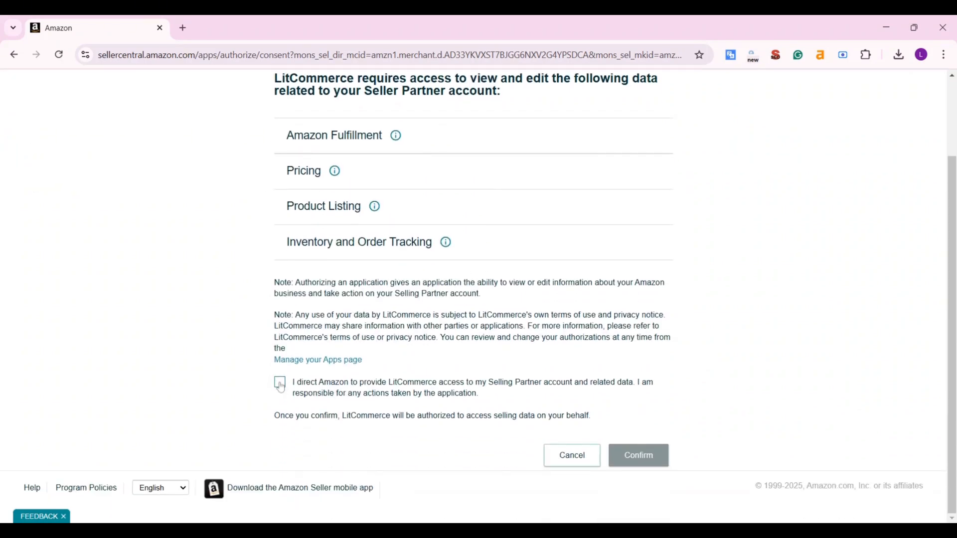
left_click(638, 455)
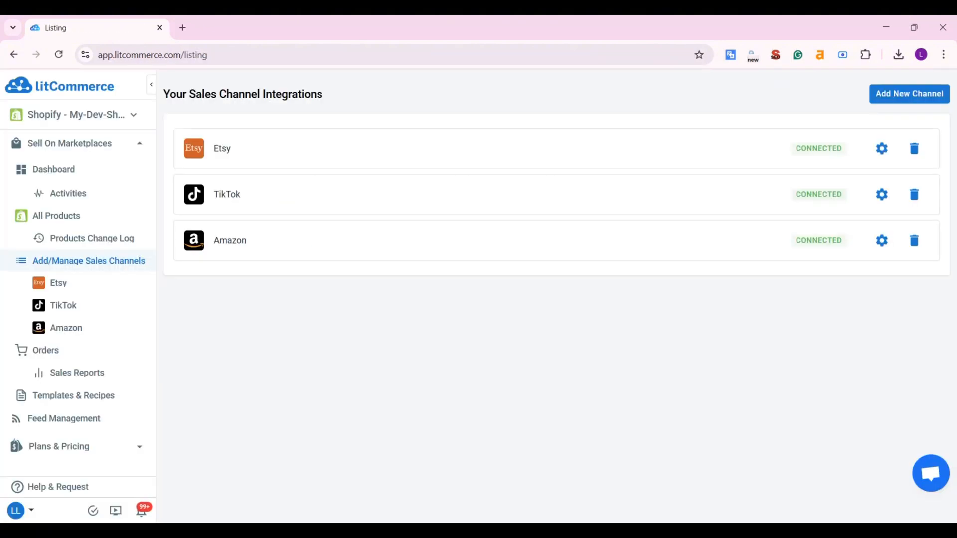
Check the empty Products Change Log, then view the 25-product All Products catalog
left_click(92, 239)
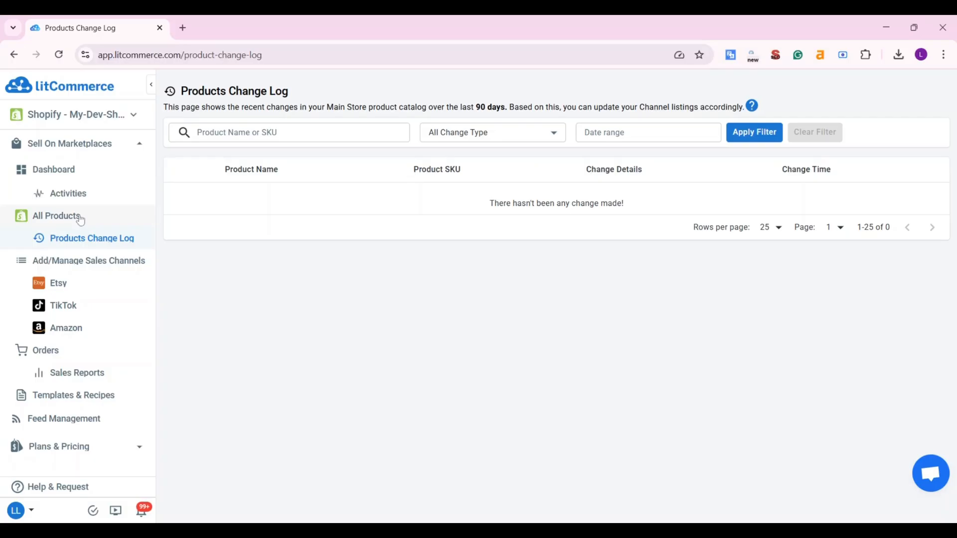
left_click(57, 216)
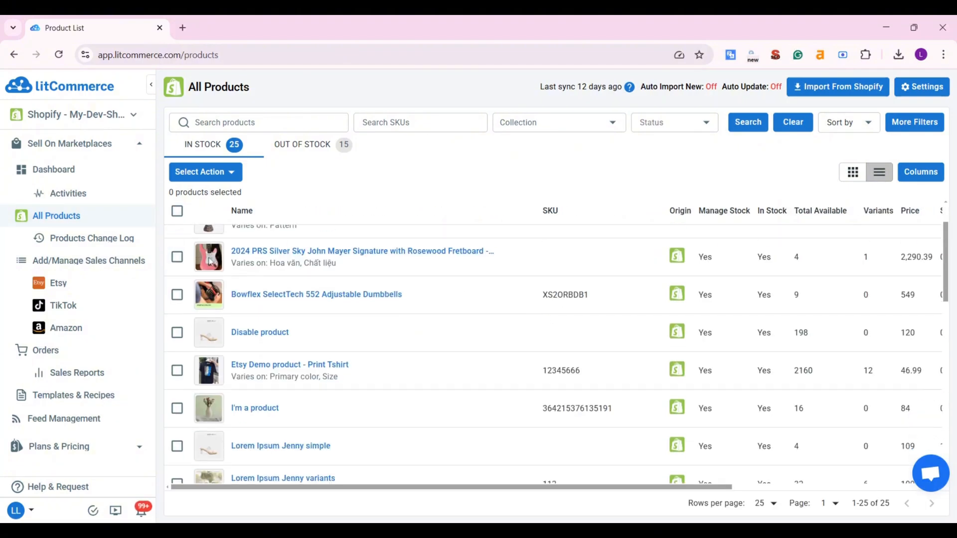
List the 2024 PRS Silver Sky guitar and silicone water bong to Amazon as drafts
left_click(177, 256)
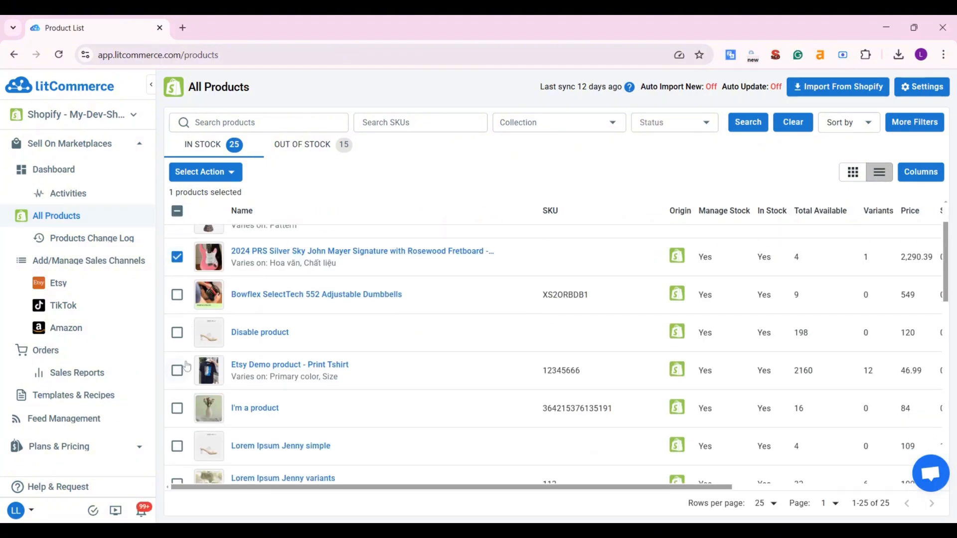
left_click(177, 280)
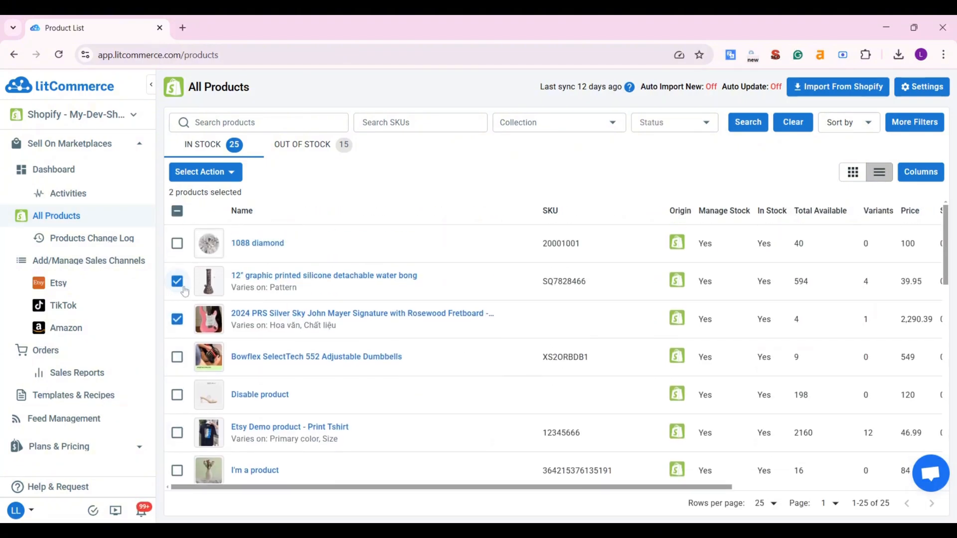
left_click(204, 171)
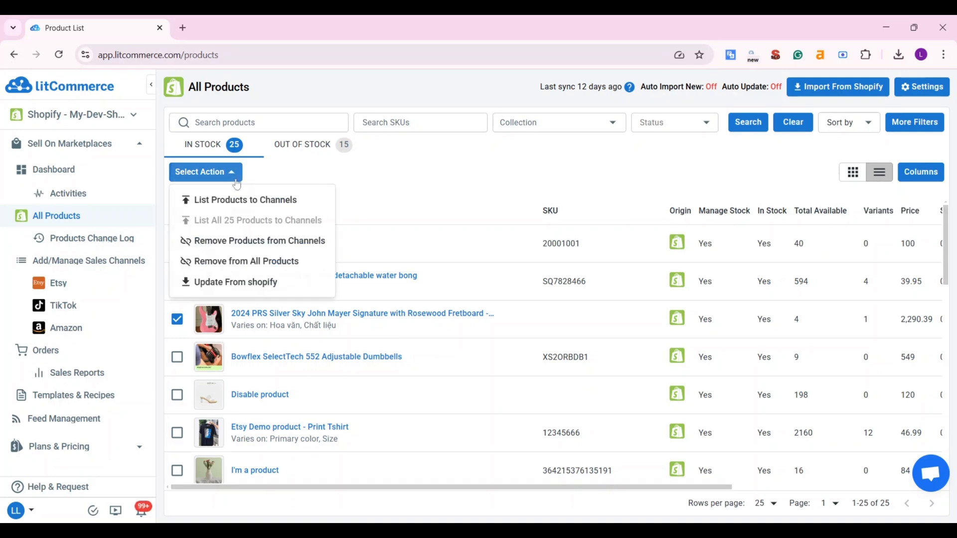
mouse_move(299, 204)
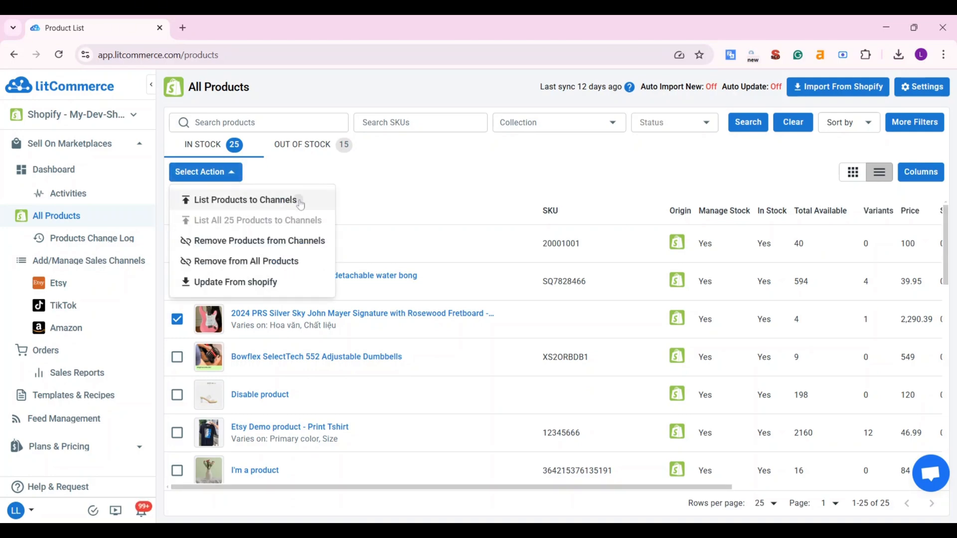
left_click(245, 199)
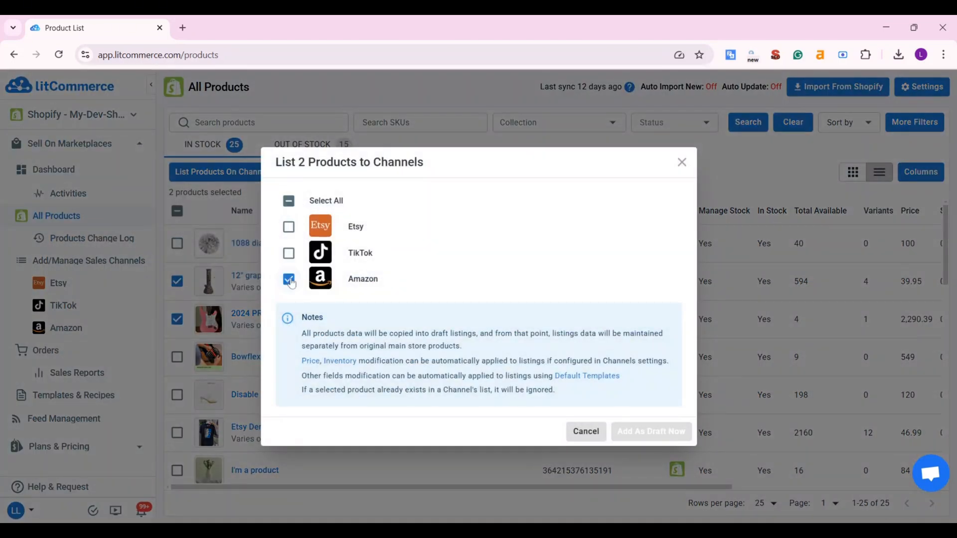
left_click(288, 279)
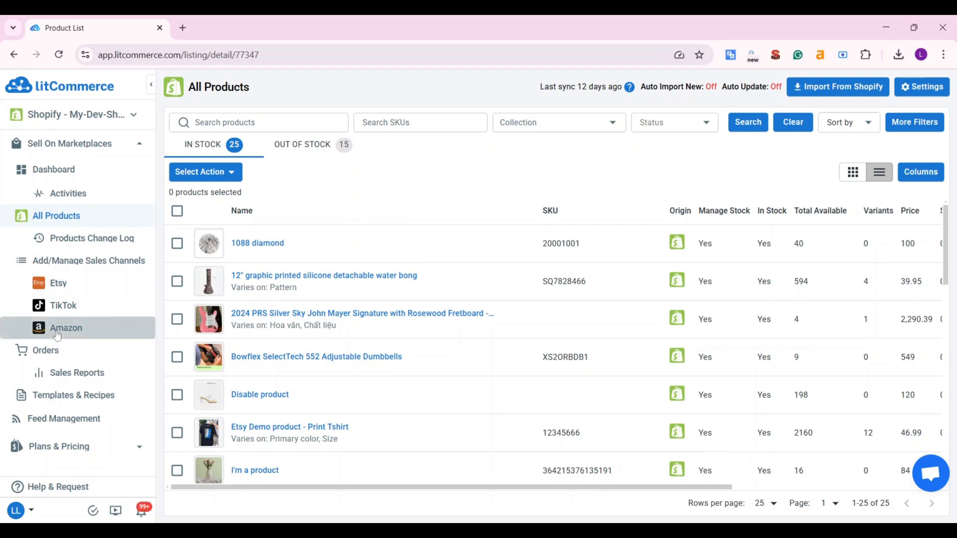
Open the PRS guitar's Amazon draft and assign ASIN B07L65CC6F (WINZZ EGM100 kids guitar)
left_click(65, 328)
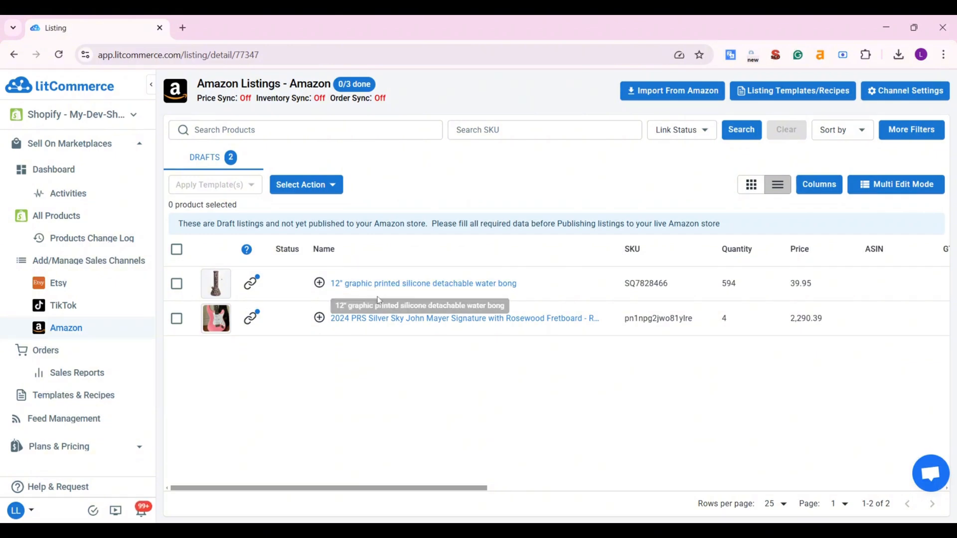
left_click(465, 318)
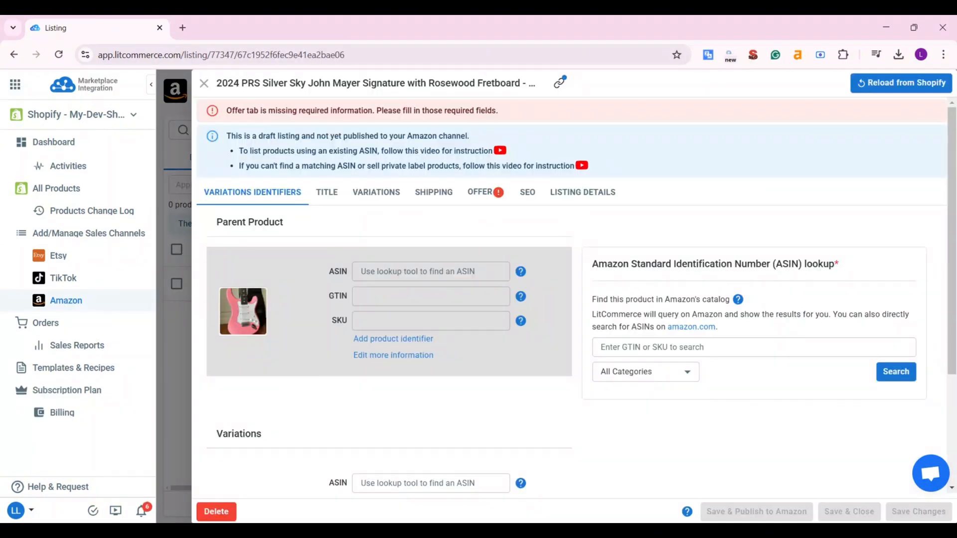
left_click(430, 271)
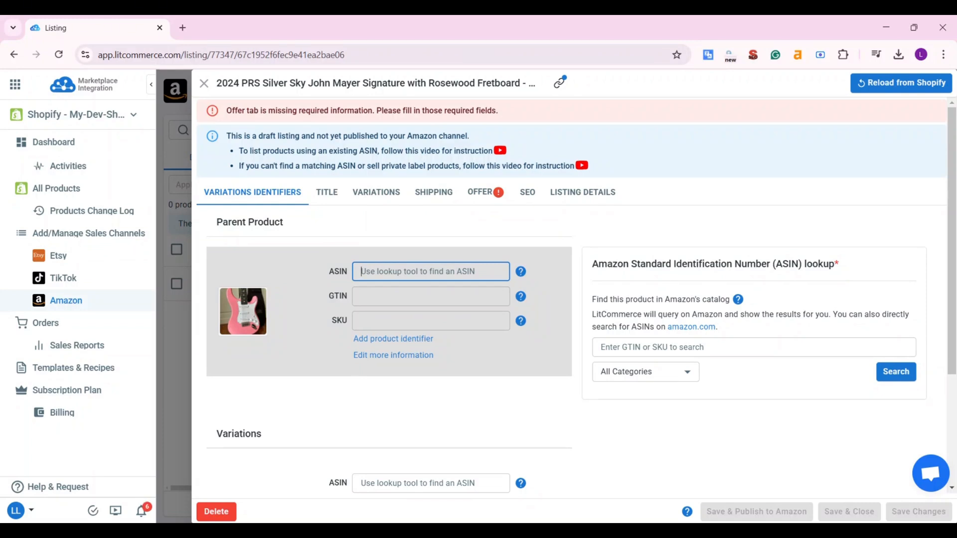
type("B07L65CC6F")
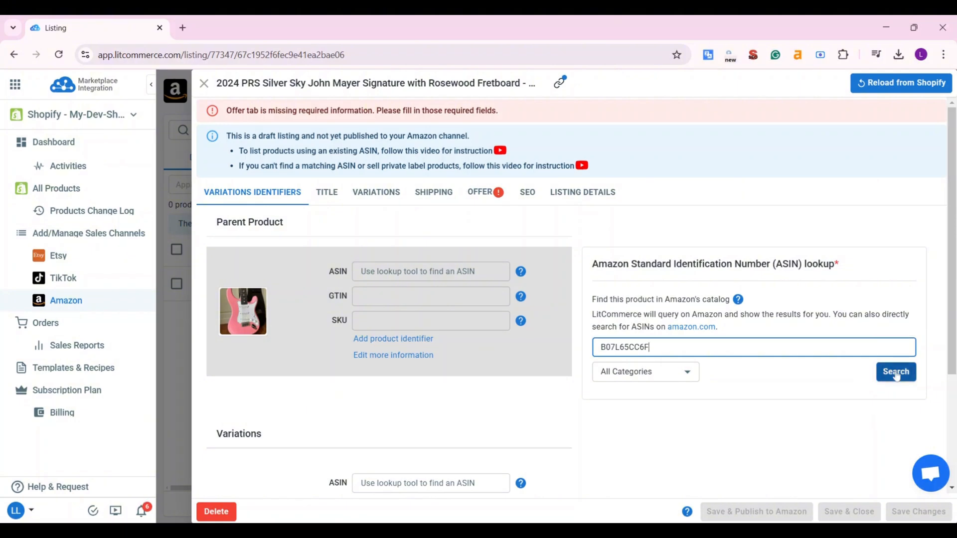
left_click(895, 372)
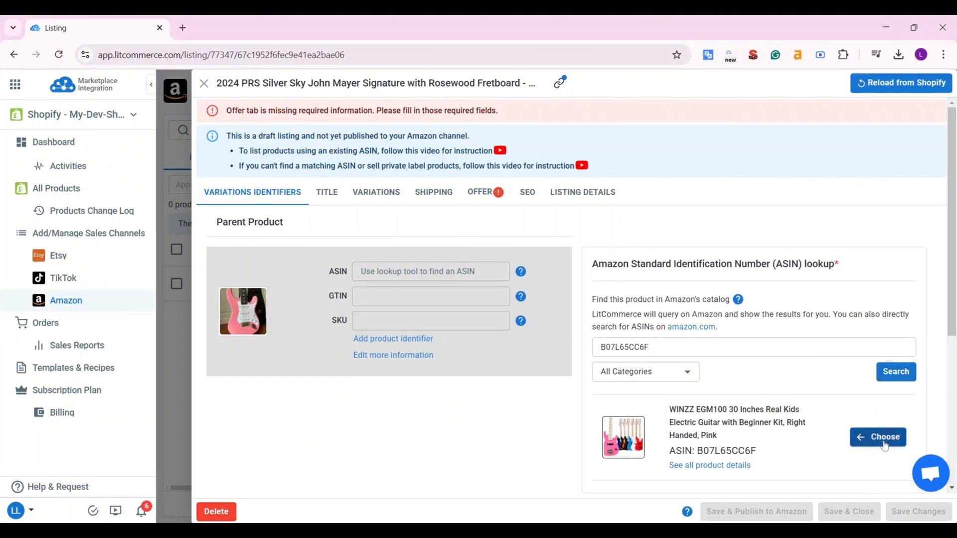
left_click(877, 438)
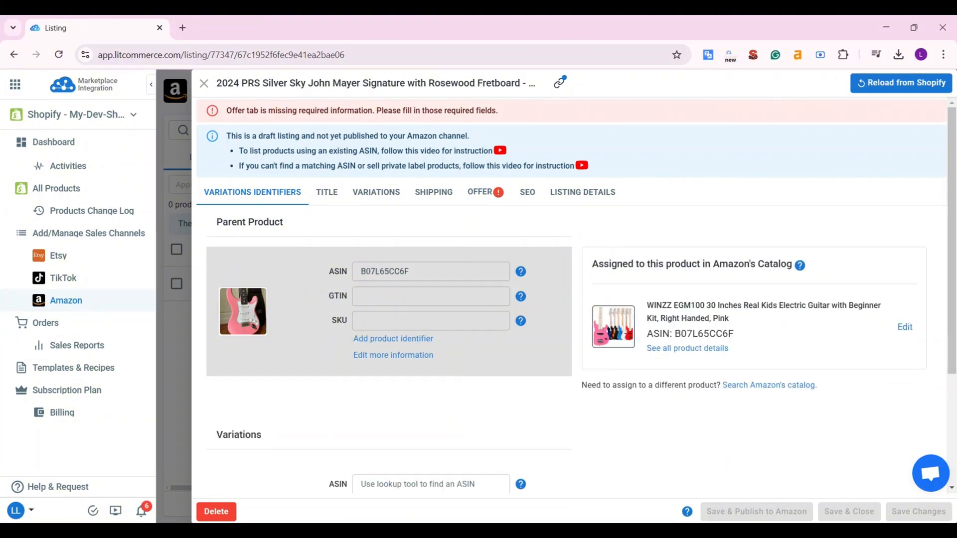
mouse_move(467, 198)
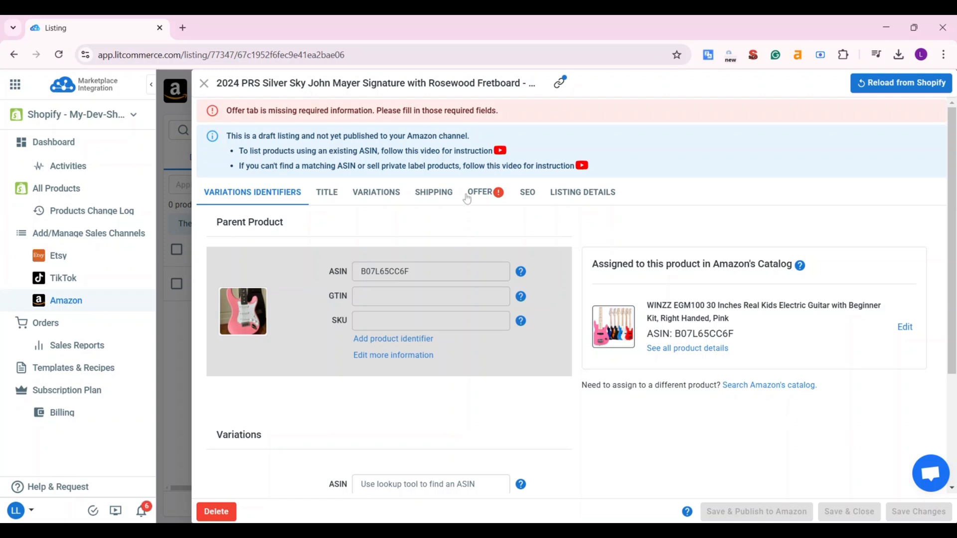
Review the guitar draft's offer: New condition, Amazon fulfillment, 3-day handling
left_click(481, 192)
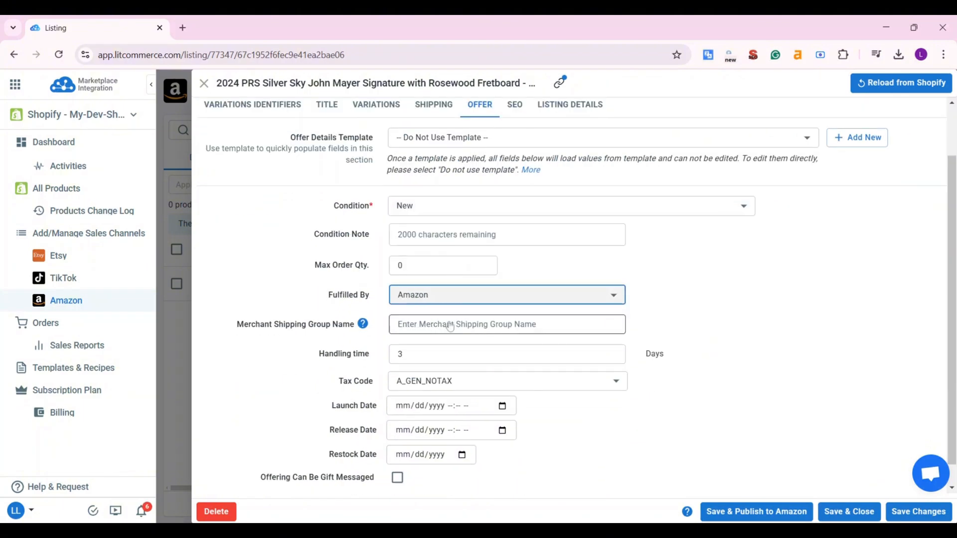
scroll("down", 3)
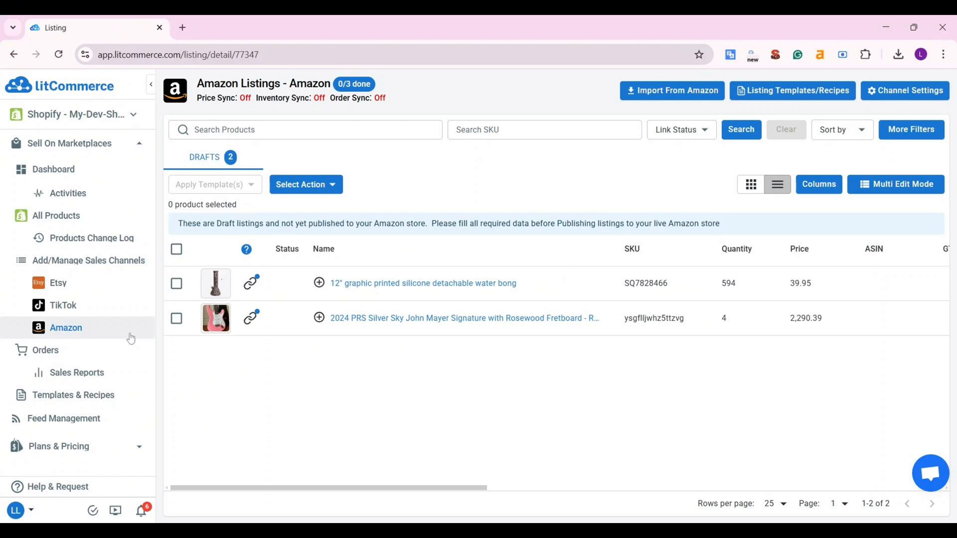
Run Import From Amazon with auto-link and inactive listings included
left_click(543, 129)
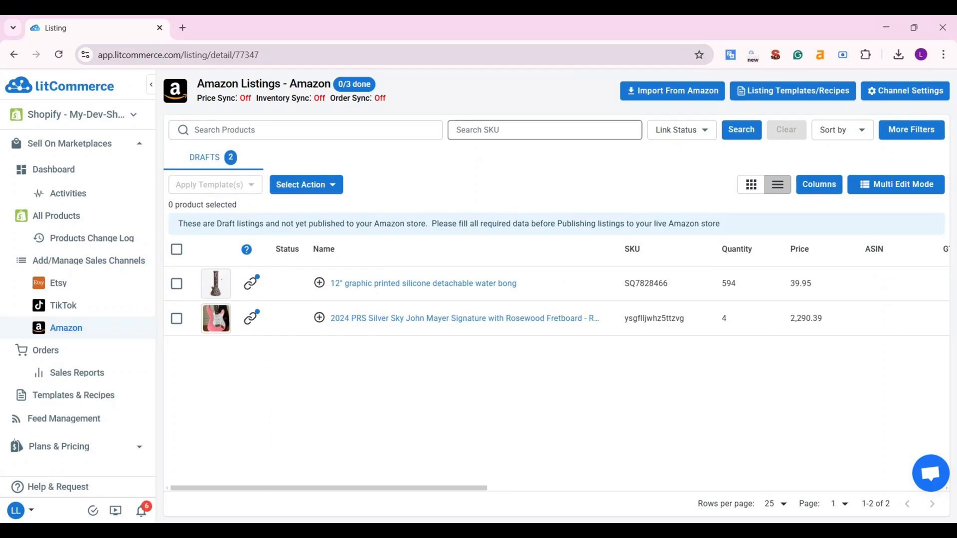
left_click(672, 90)
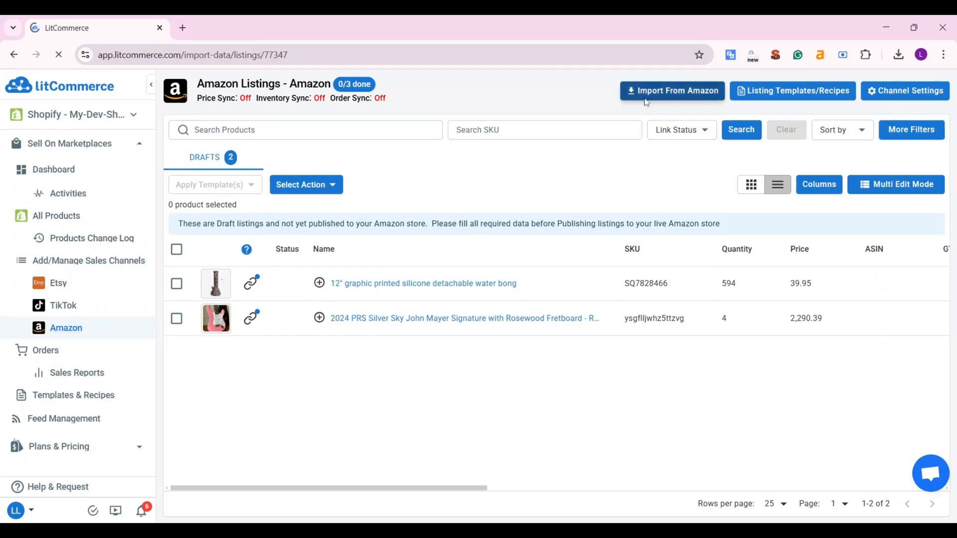
left_click(672, 90)
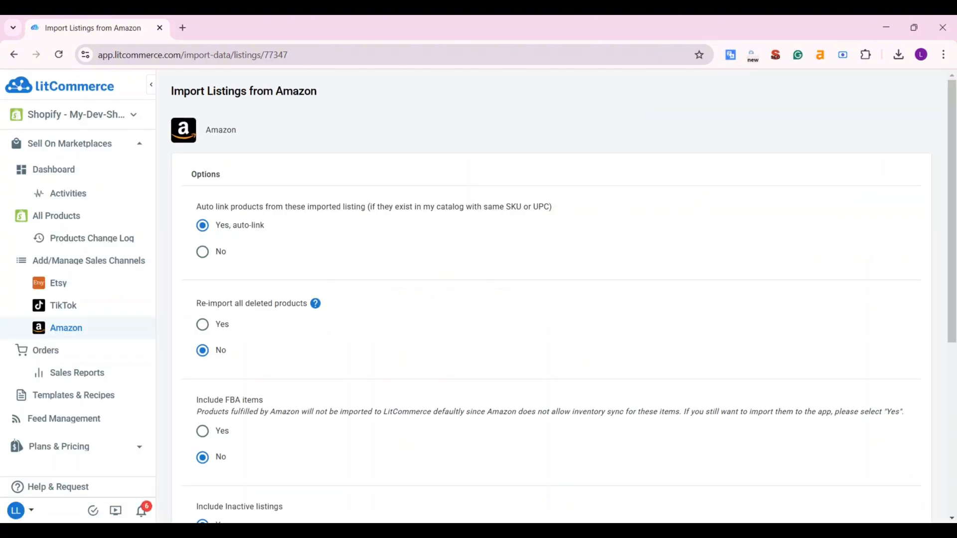
scroll("down", 3)
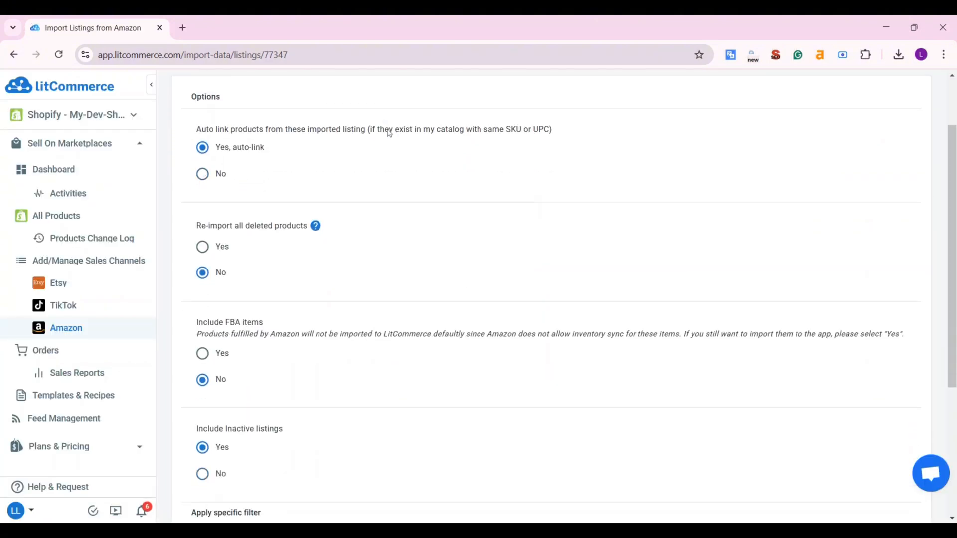
scroll("down", 3)
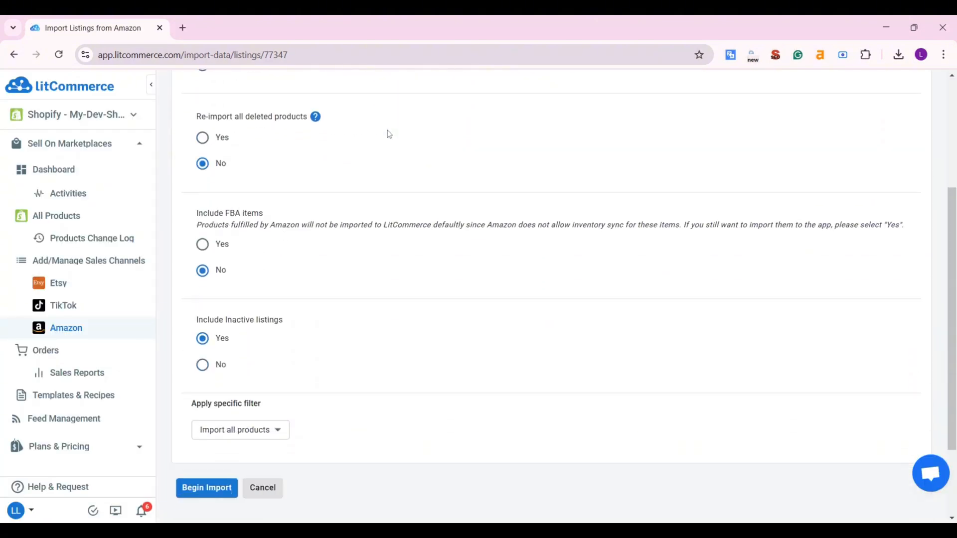
scroll("down", 3)
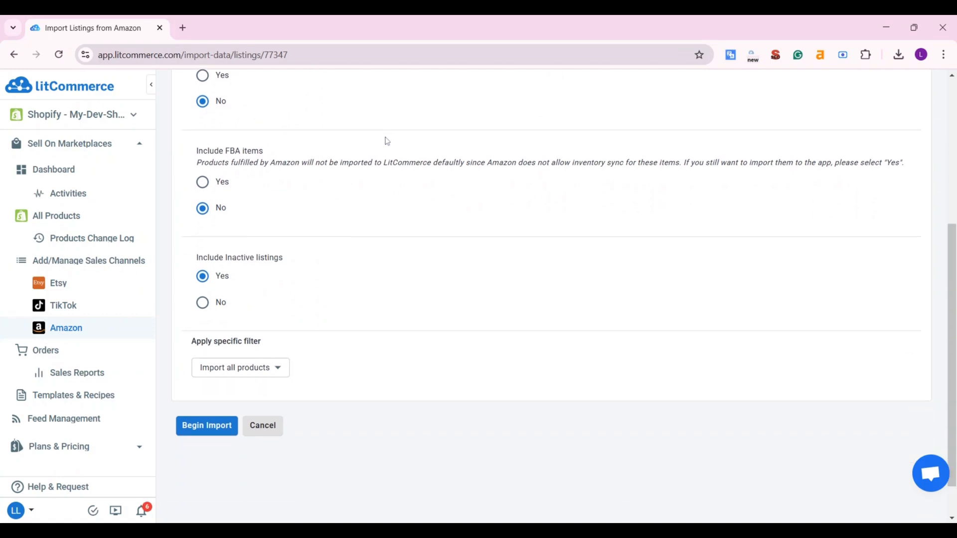
mouse_move(206, 425)
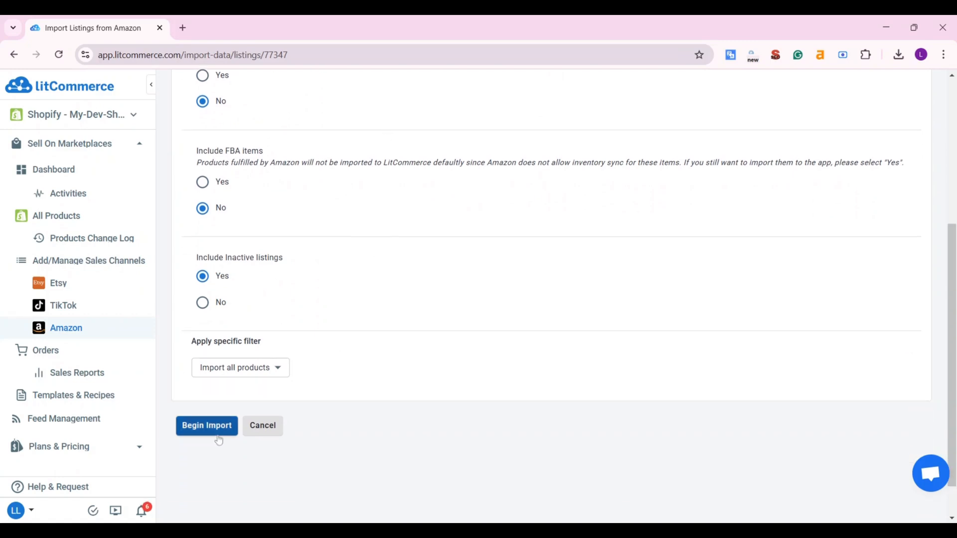
left_click(206, 425)
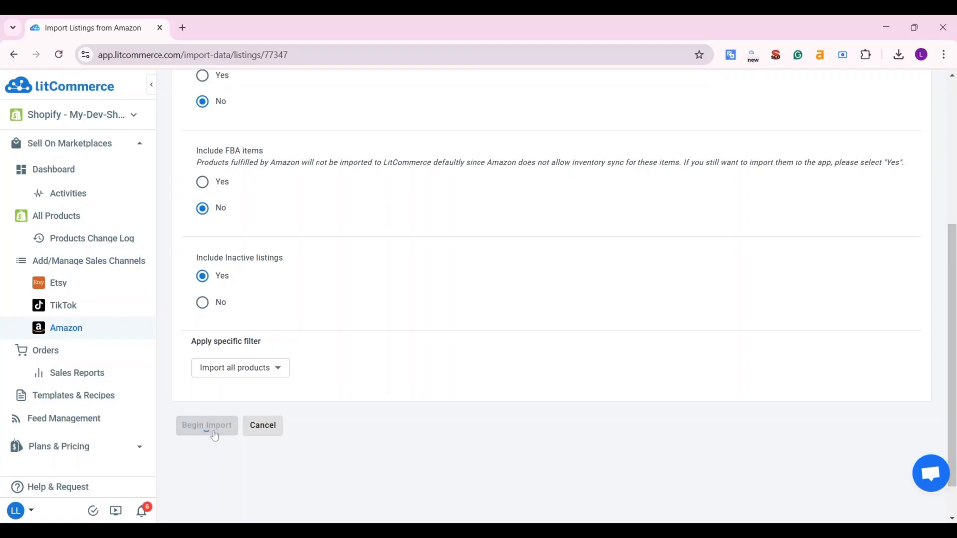
left_click(206, 425)
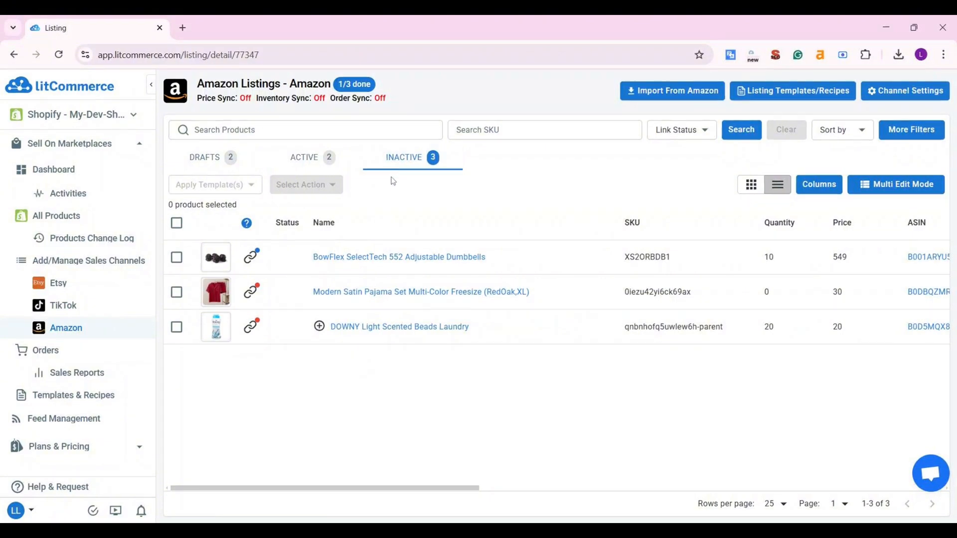
Create the BowFlex SelectTech 552 dumbbells and Modern Satin Pajama Set listings on Shopify
left_click(176, 256)
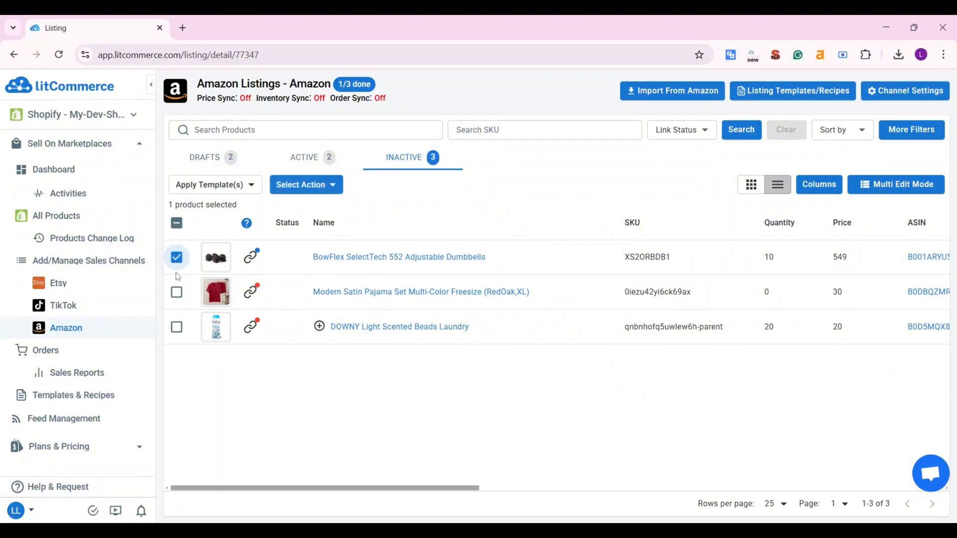
left_click(176, 292)
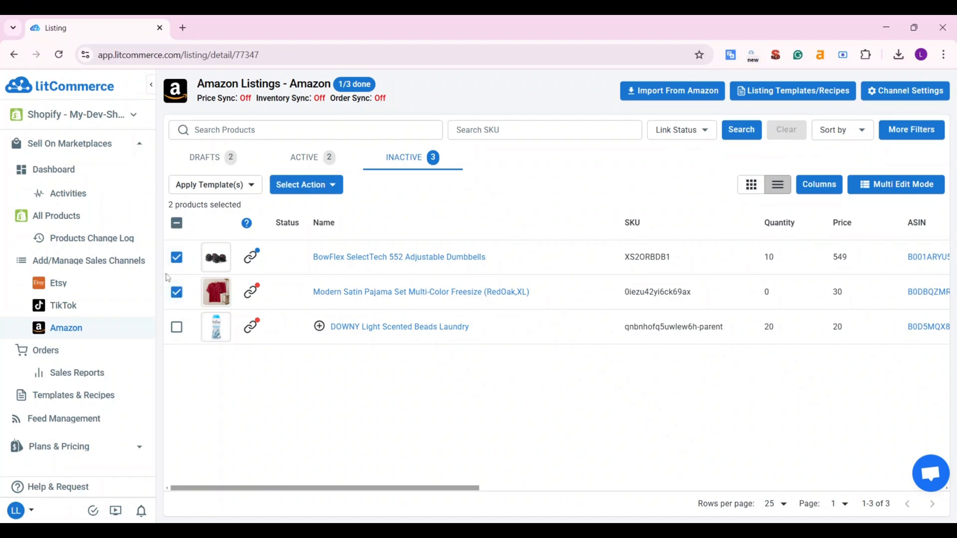
left_click(305, 184)
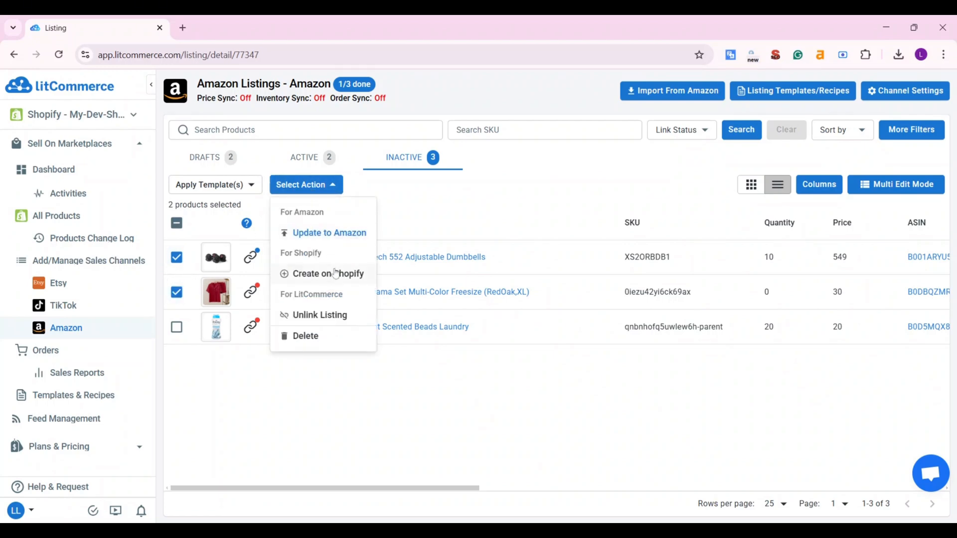
left_click(328, 274)
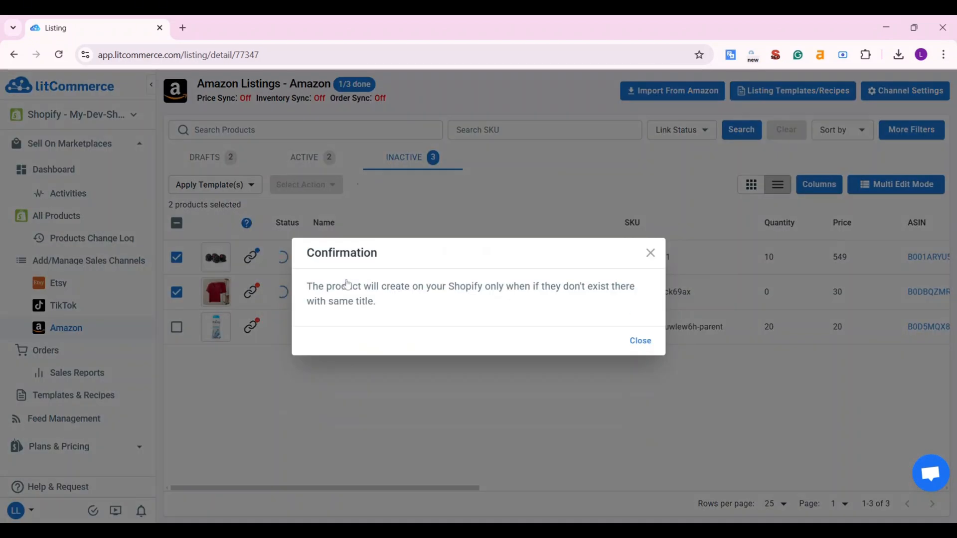
left_click(639, 340)
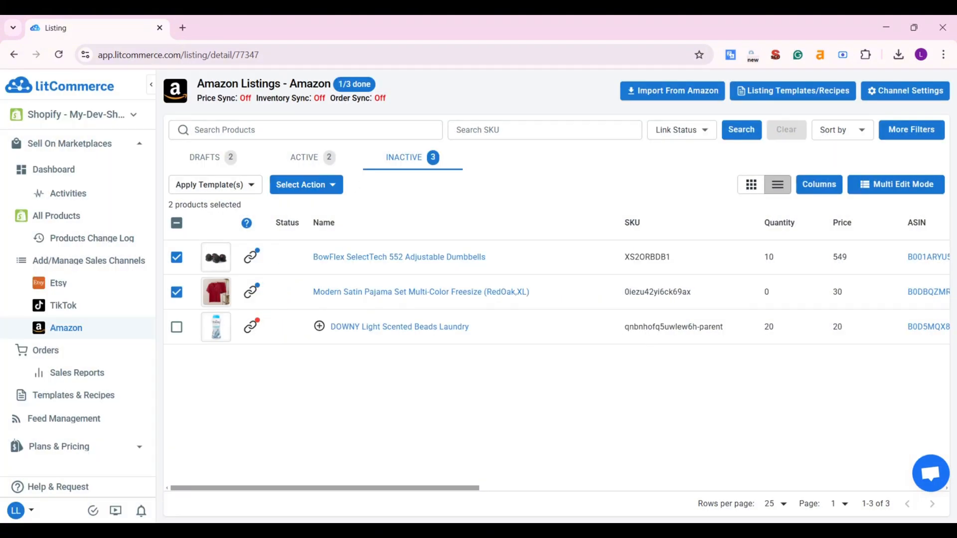
Check All Products, then return to the Amazon channel listings
left_click(56, 215)
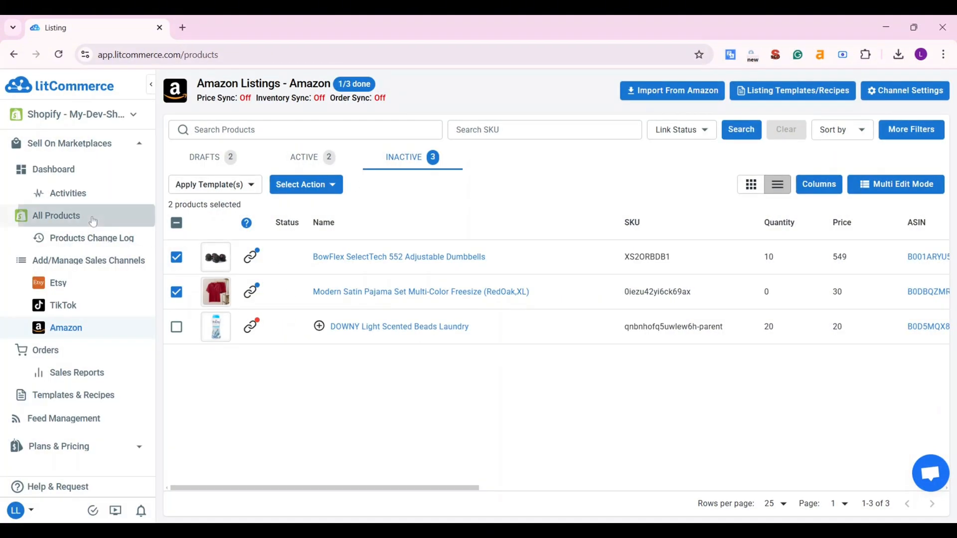
left_click(56, 215)
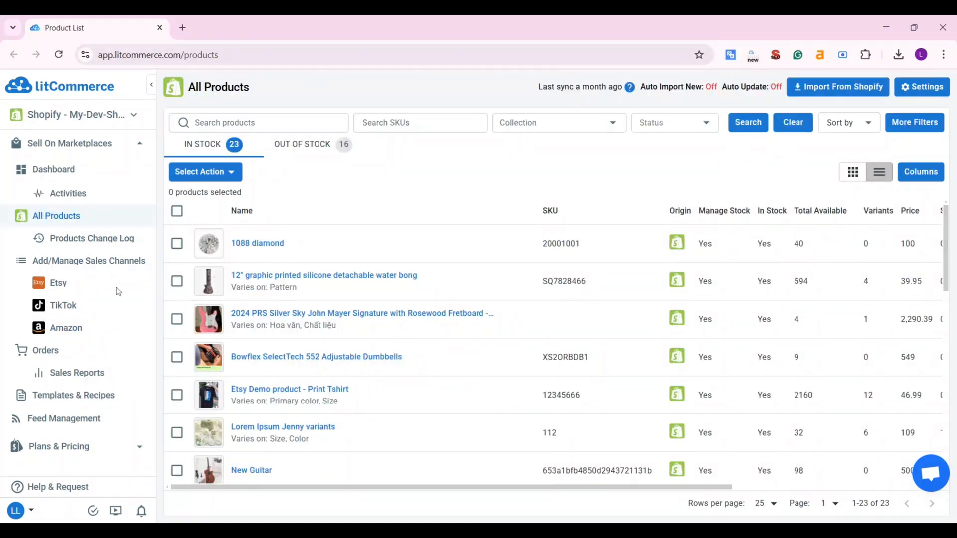
left_click(65, 328)
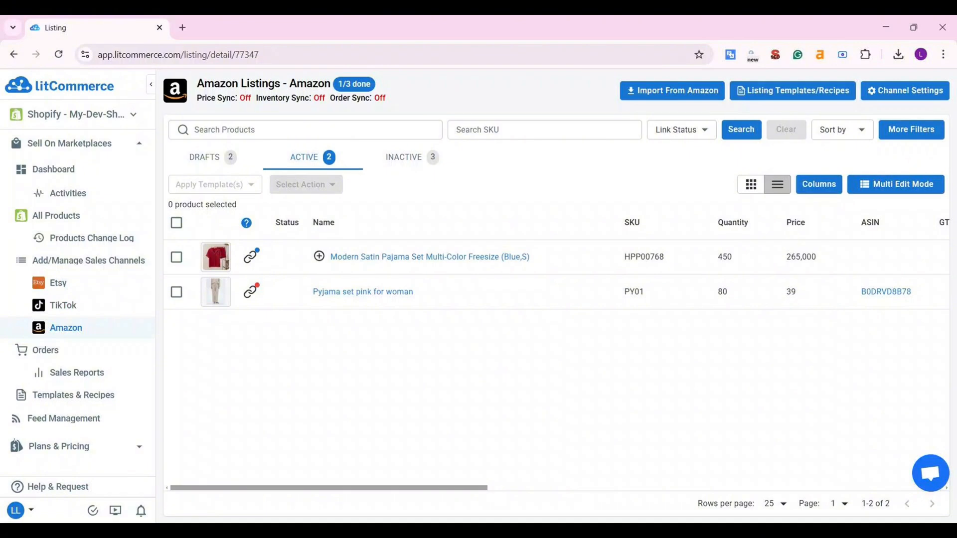
mouse_move(275, 304)
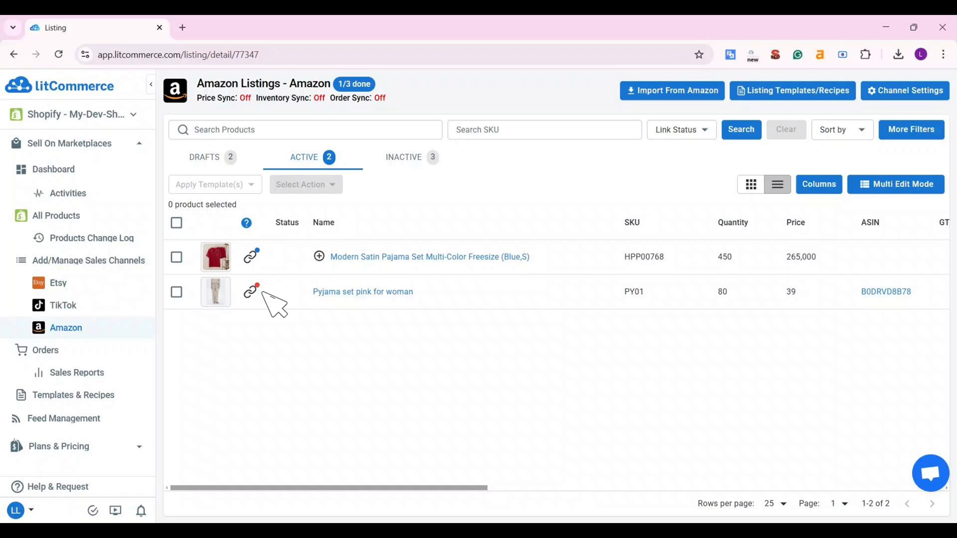
Link the 'Pyjama set pink for woman' Amazon listing to product PY01, then view drafts
left_click(250, 291)
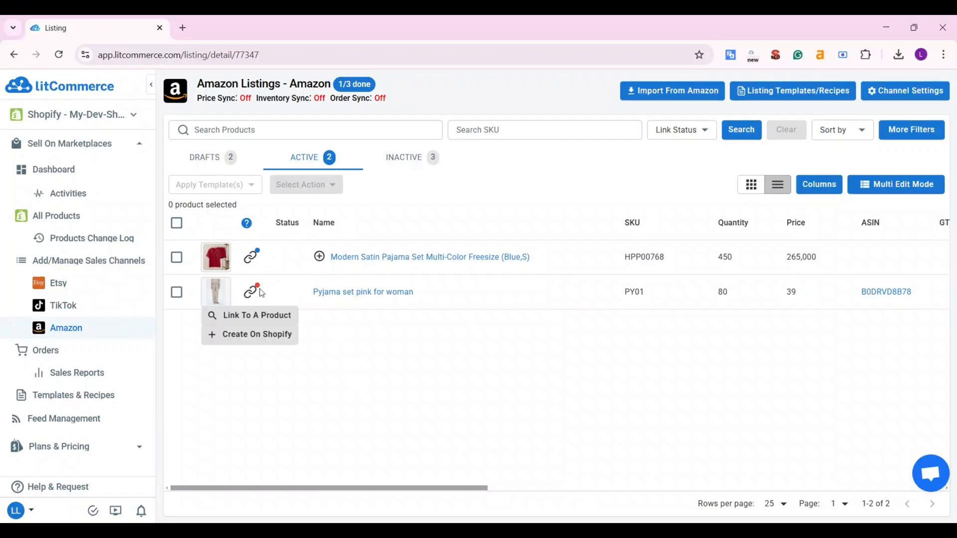
left_click(256, 315)
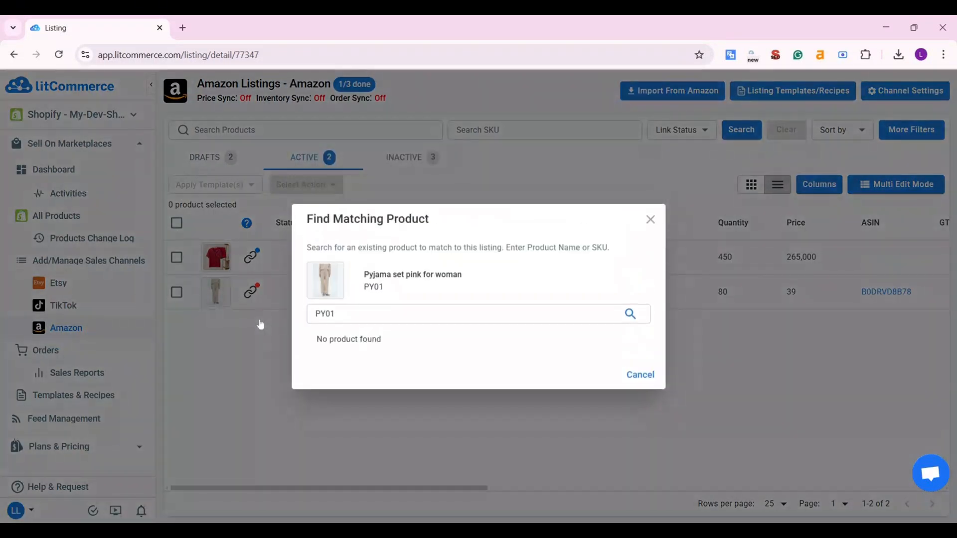
left_click(629, 314)
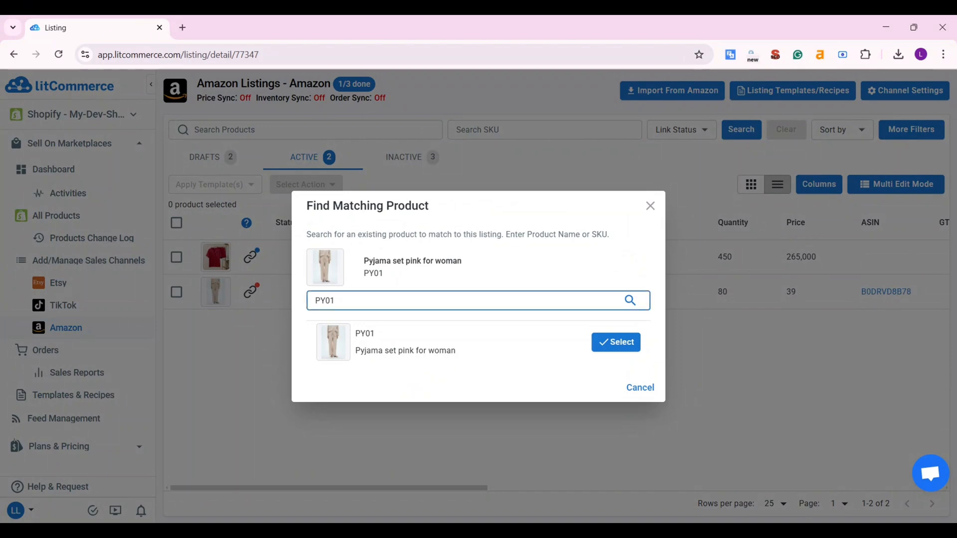
mouse_move(618, 354)
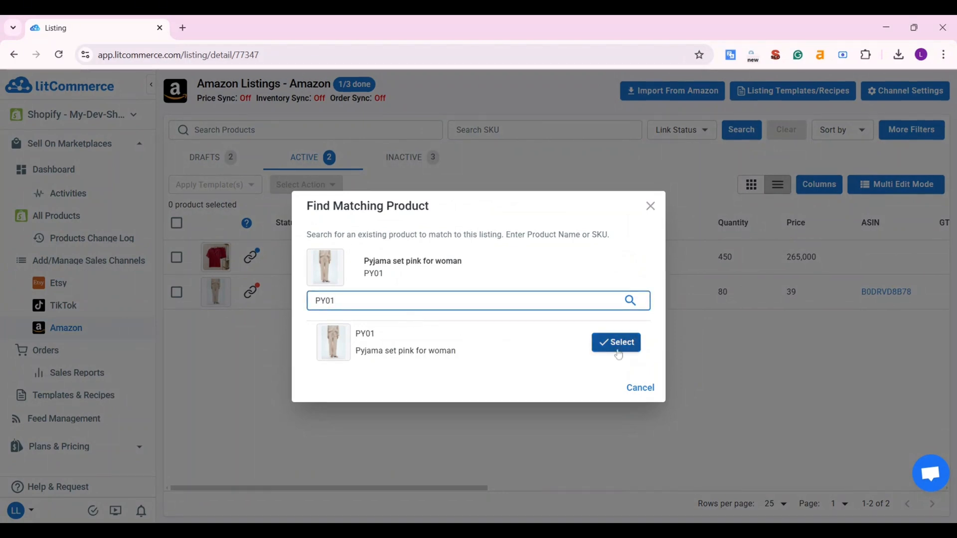
left_click(616, 341)
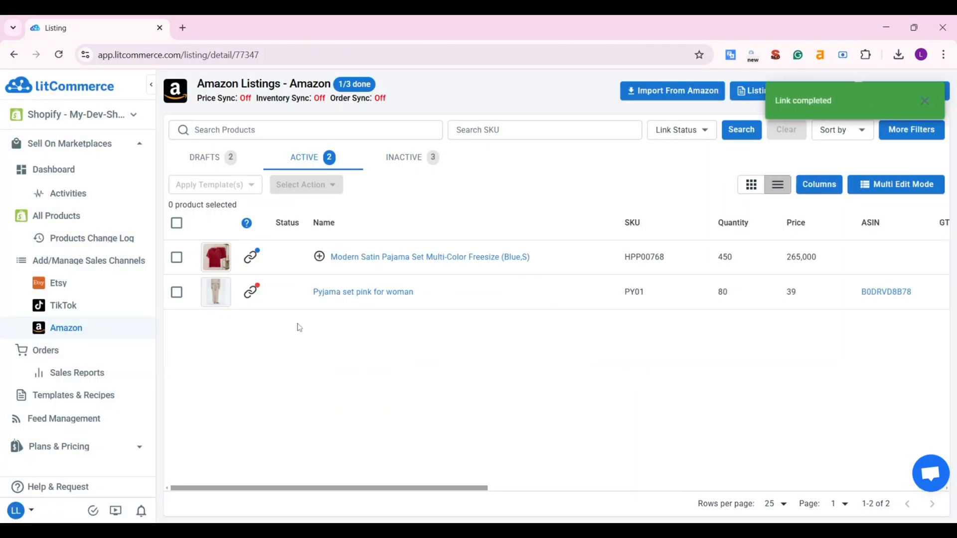
left_click(203, 157)
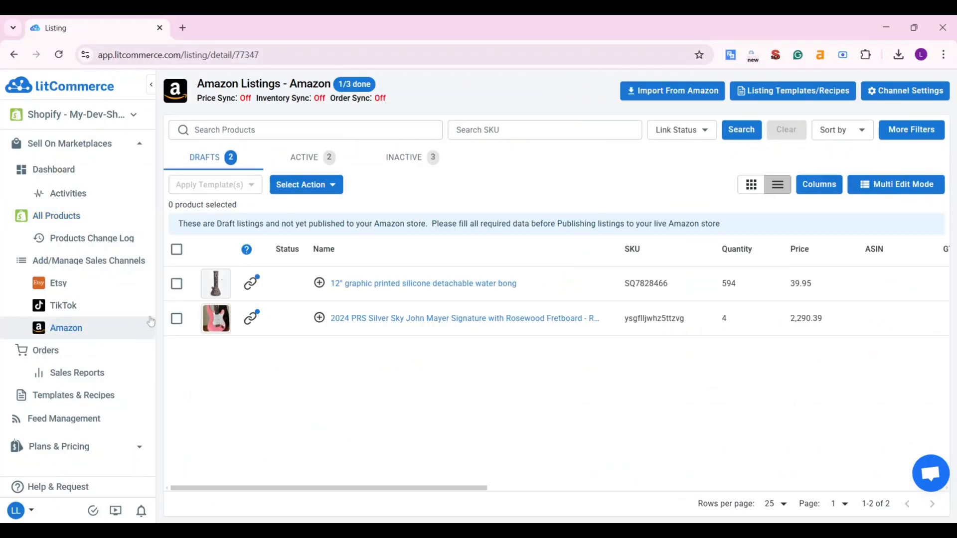
Enable Amazon price sync with sale prices, decreasing prices by a fixed amount of 10
left_click(905, 90)
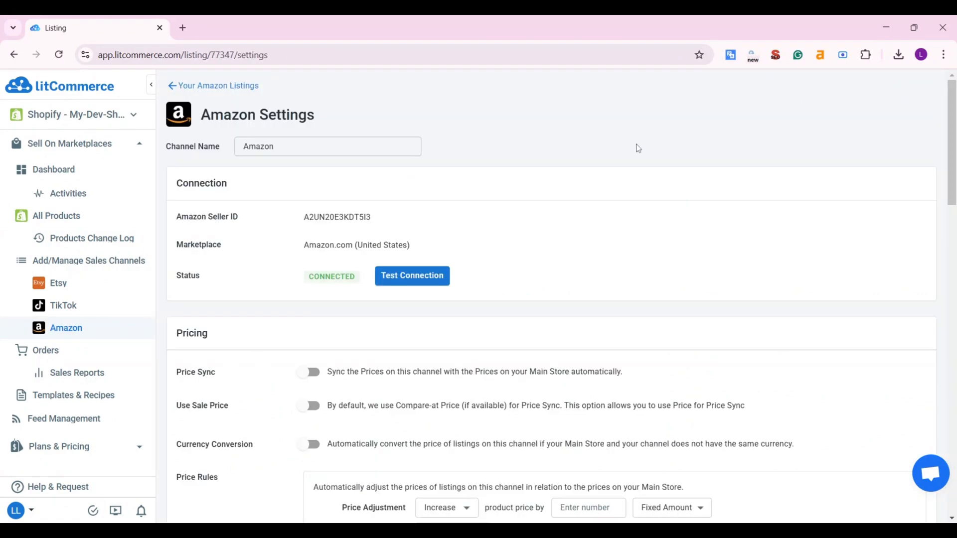
scroll("down", 3)
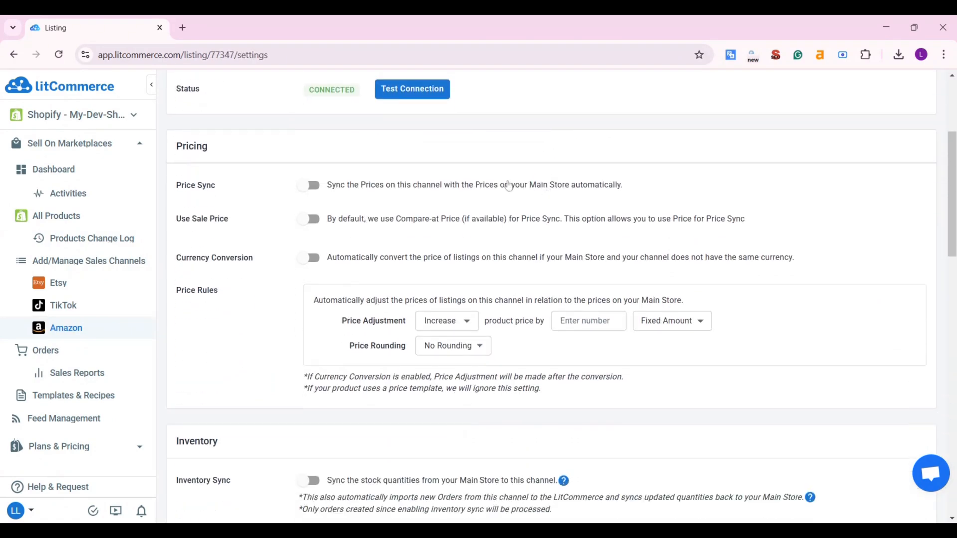
left_click(308, 184)
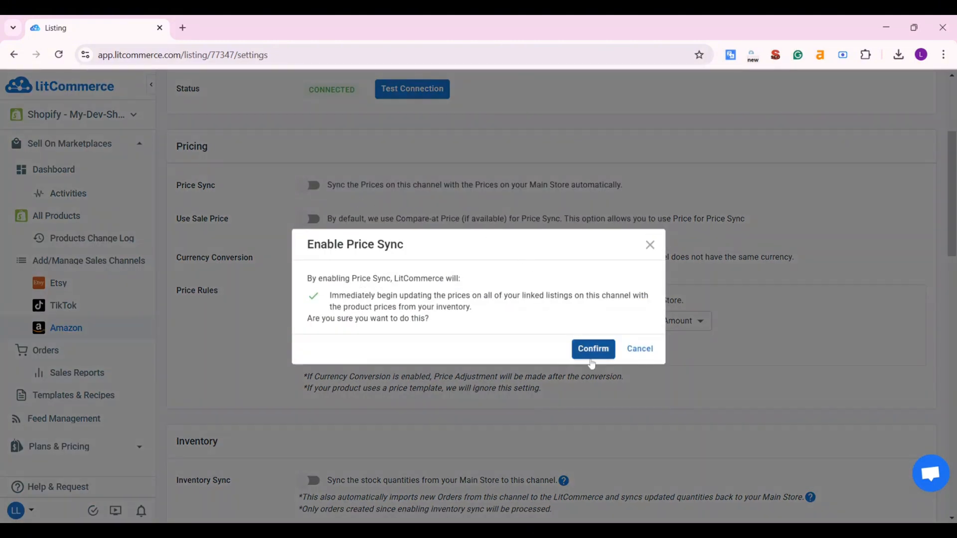
mouse_move(591, 364)
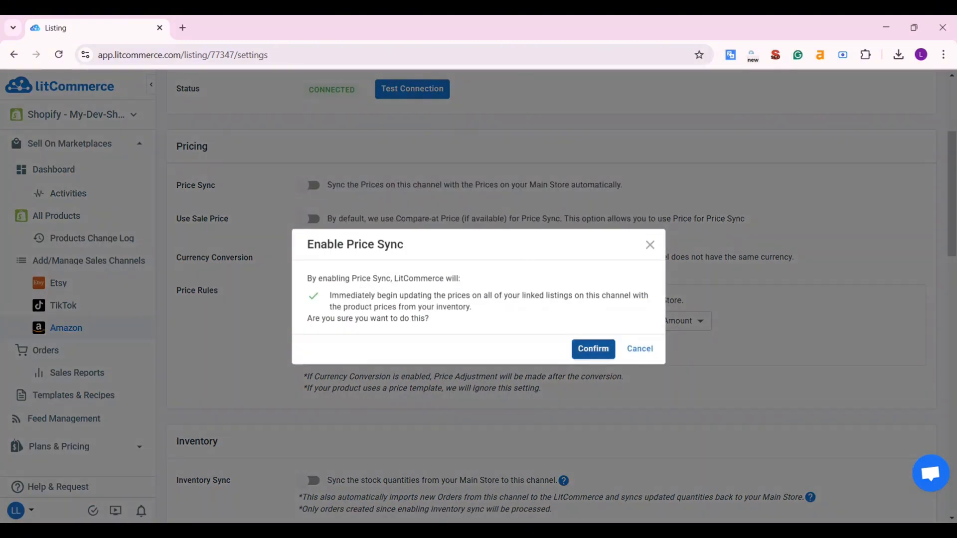
left_click(592, 348)
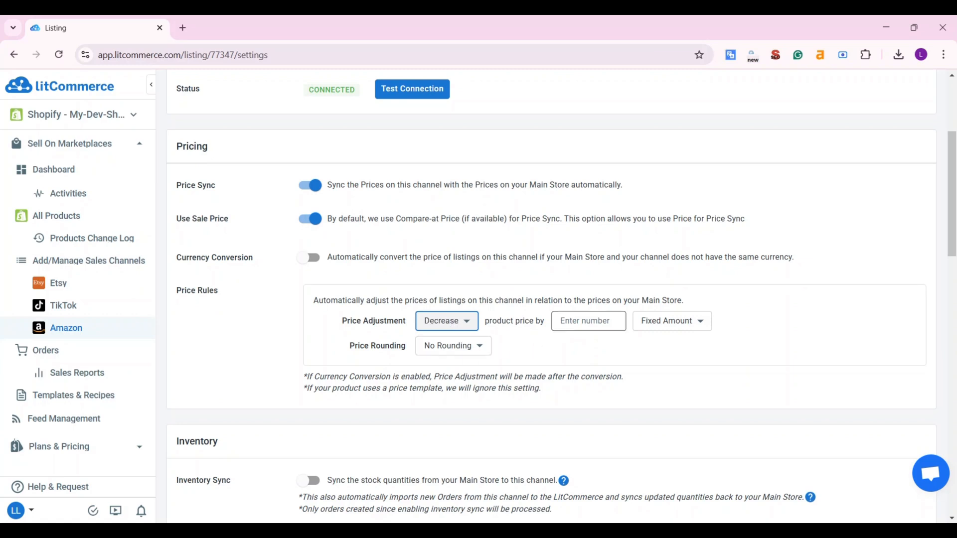
type("10")
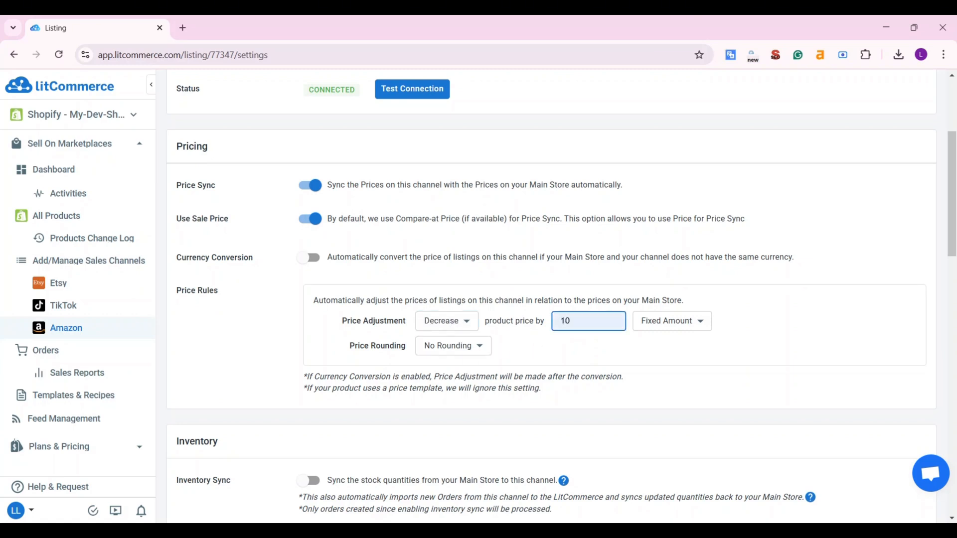
scroll("down", 3)
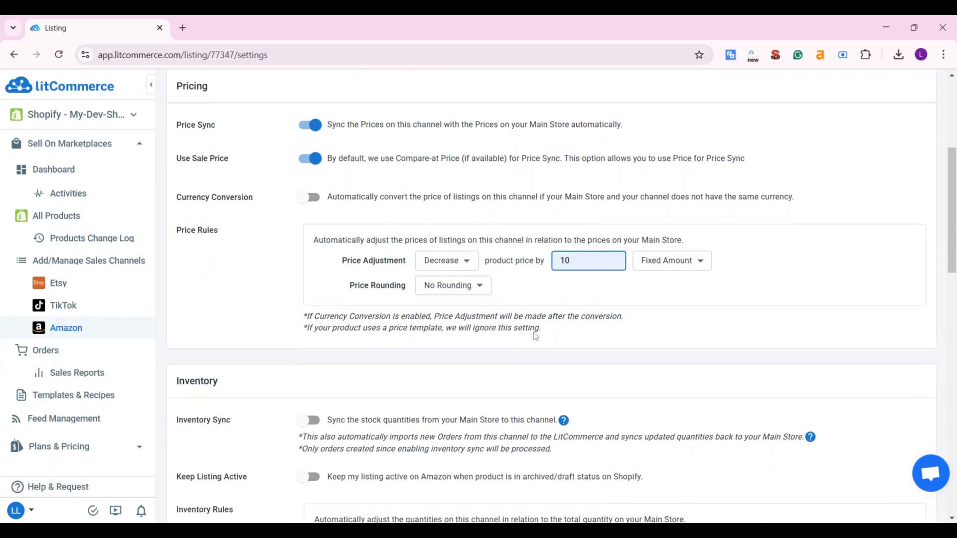
Enable inventory sync and keep listings active for unpublished products, confirming both
scroll("down", 3)
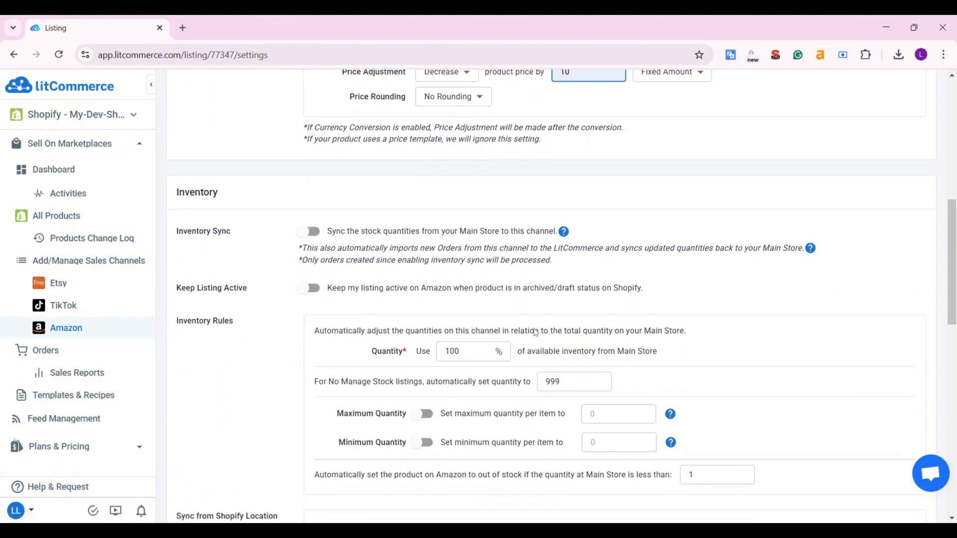
left_click(308, 231)
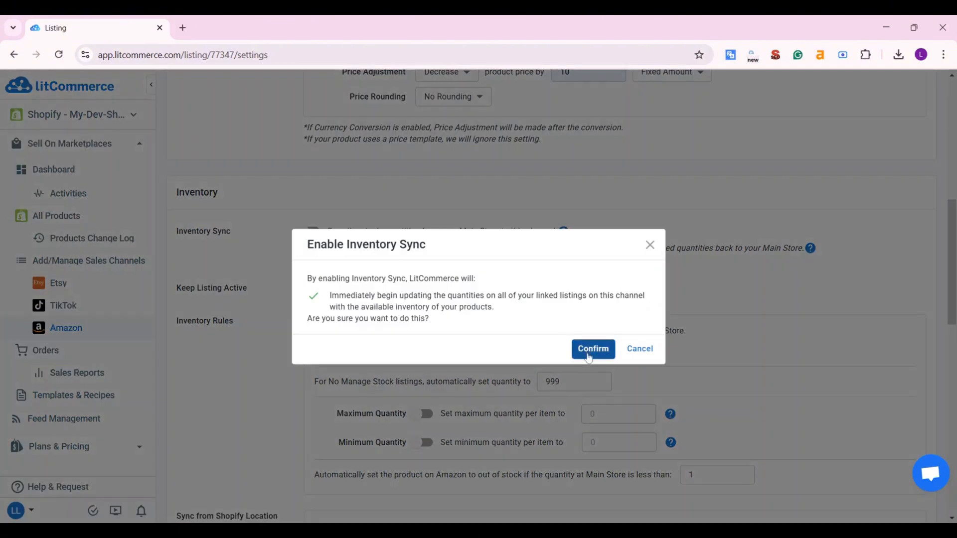
mouse_move(592, 349)
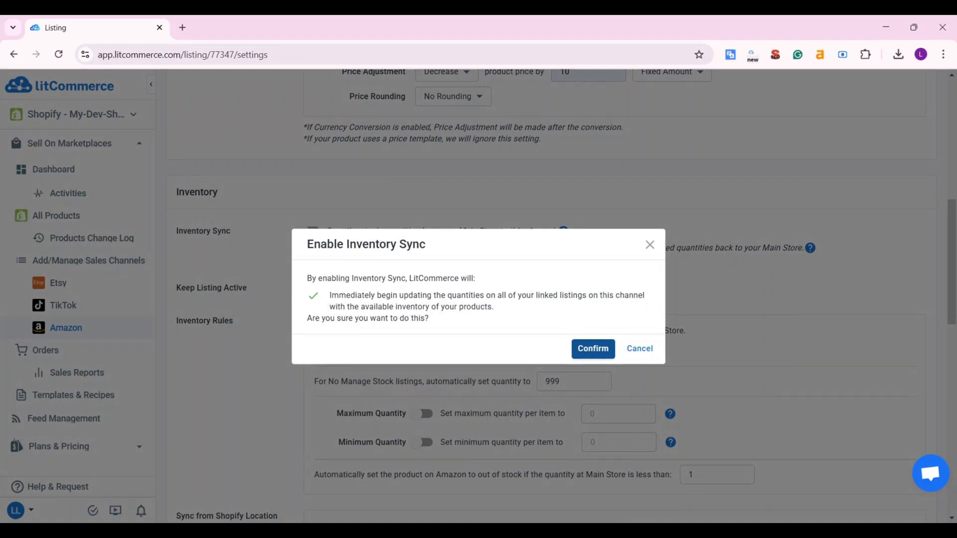
left_click(592, 349)
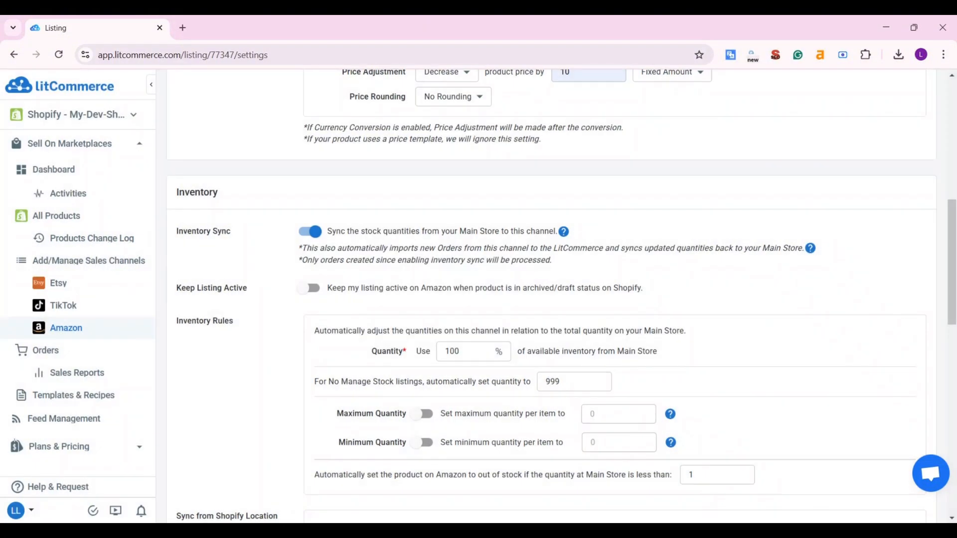
scroll("down", 3)
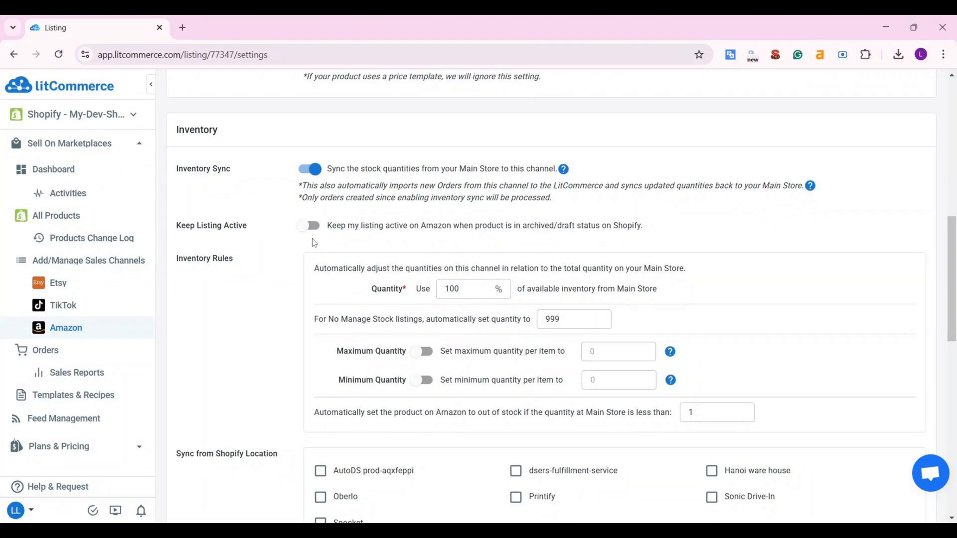
left_click(308, 225)
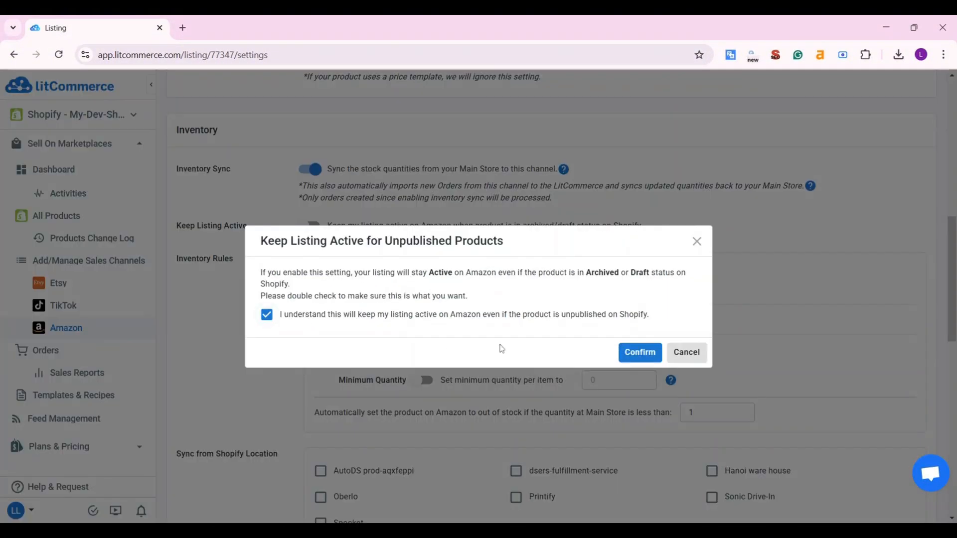
left_click(639, 351)
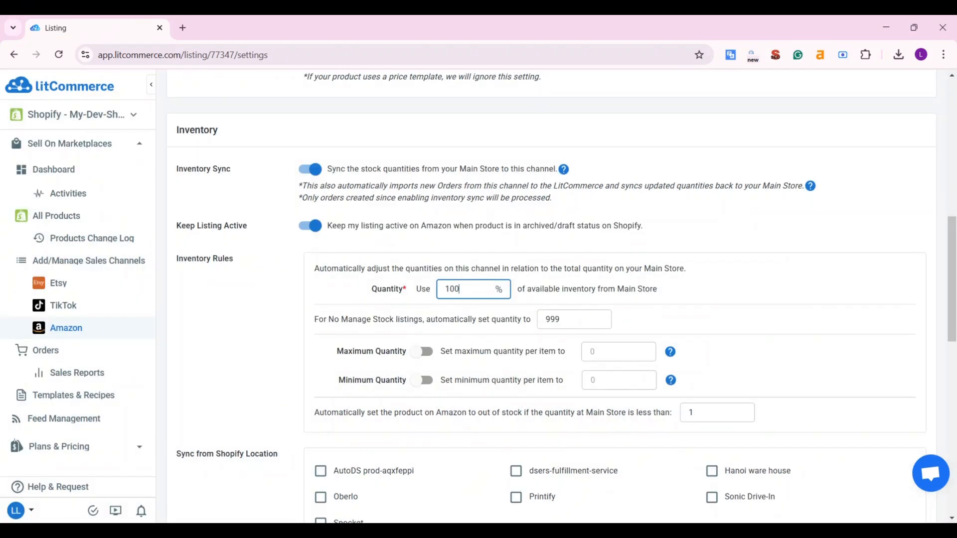
Set quantity to 90% with a maximum quantity enabled, and save the channel settings
type("90")
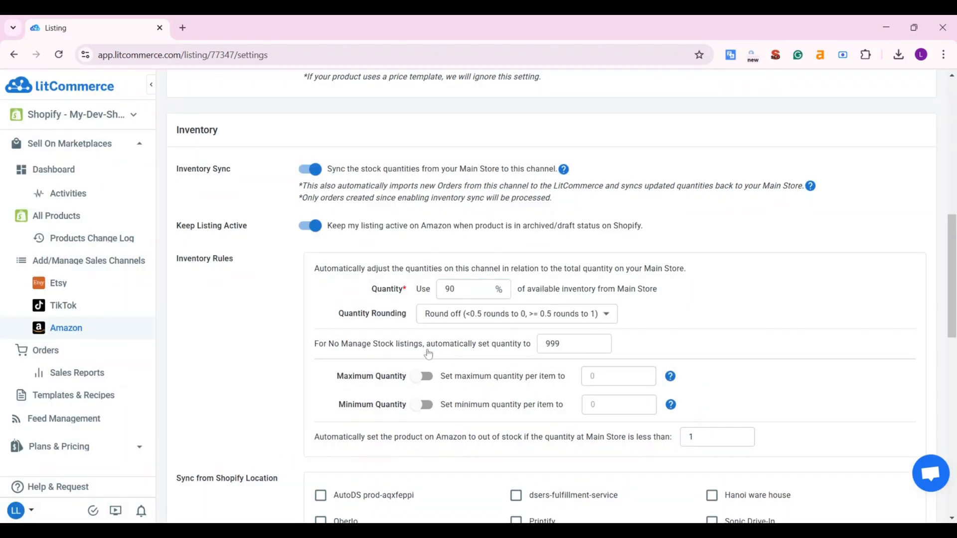
left_click(424, 376)
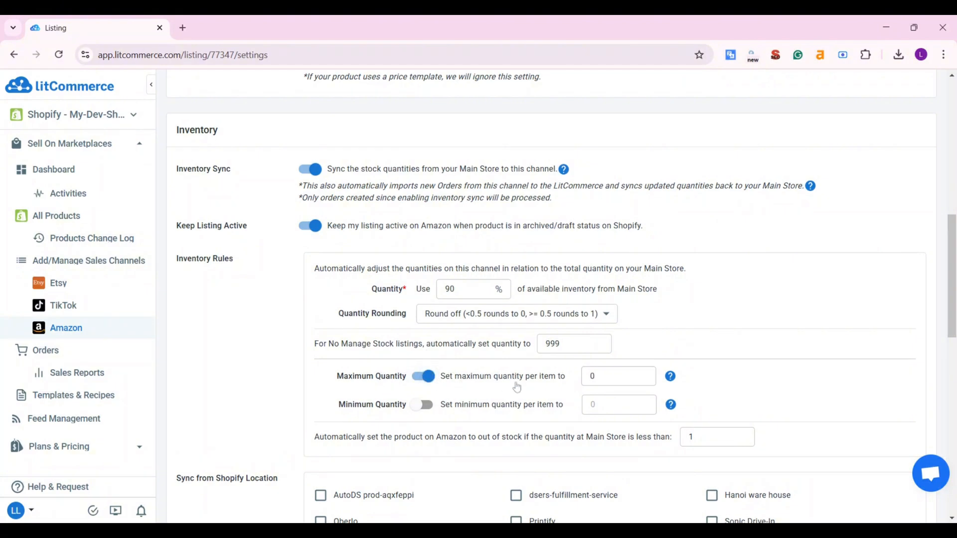
scroll("down", 3)
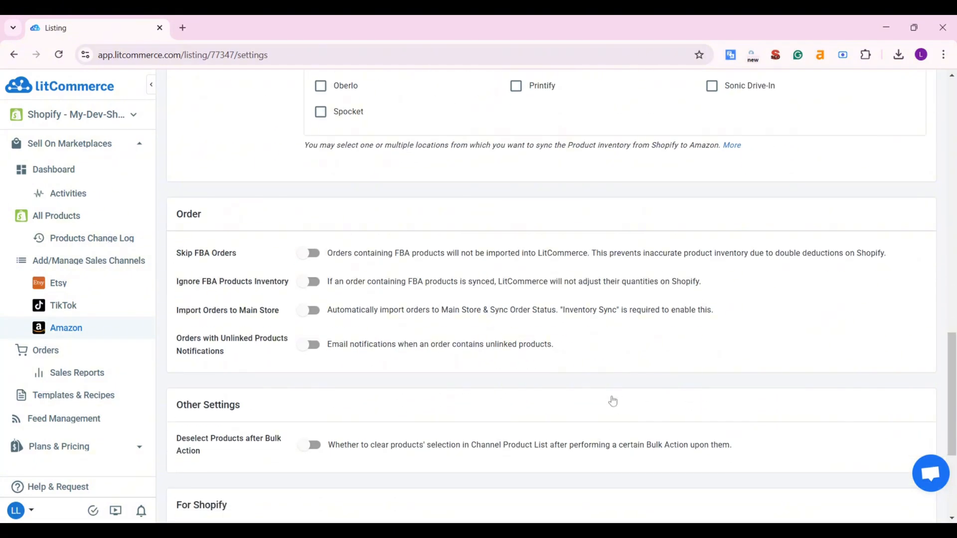
scroll("down", 3)
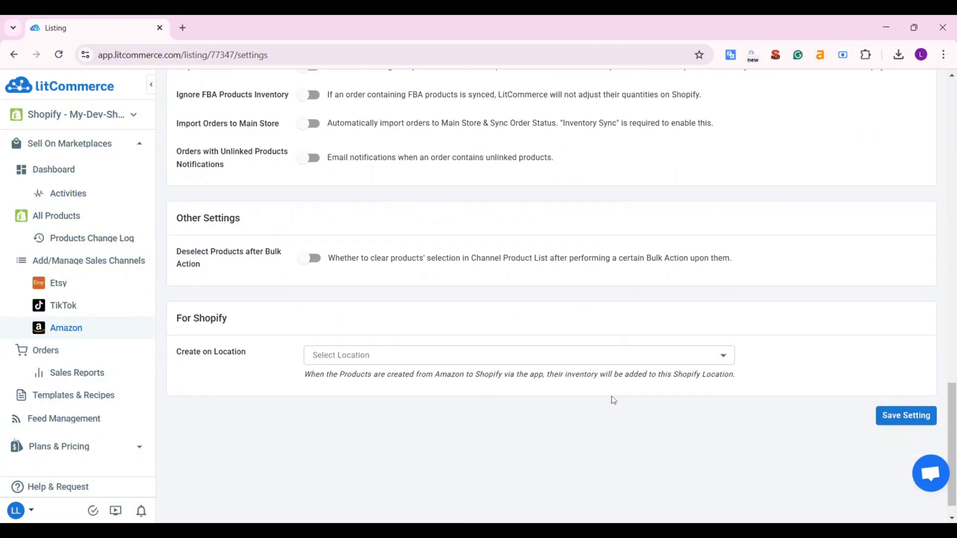
left_click(906, 416)
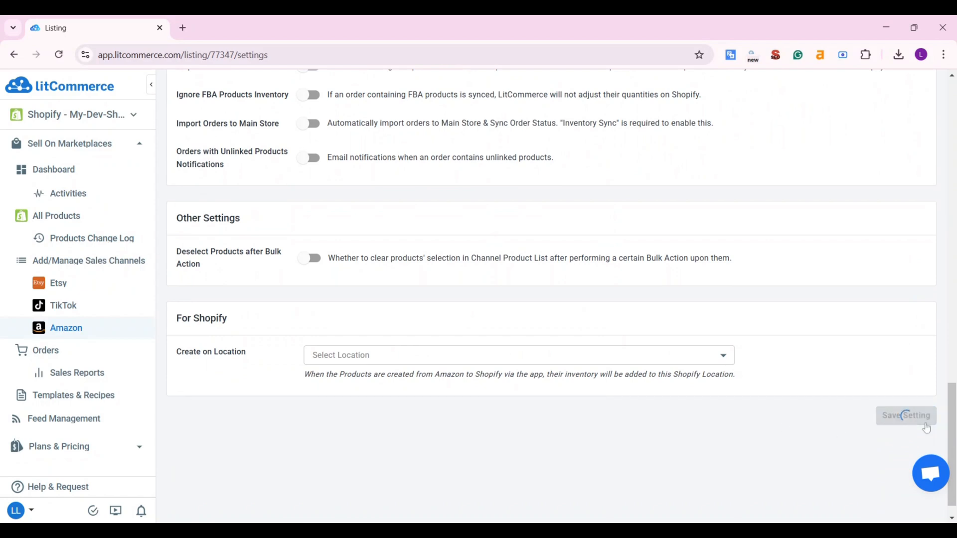
left_click(905, 415)
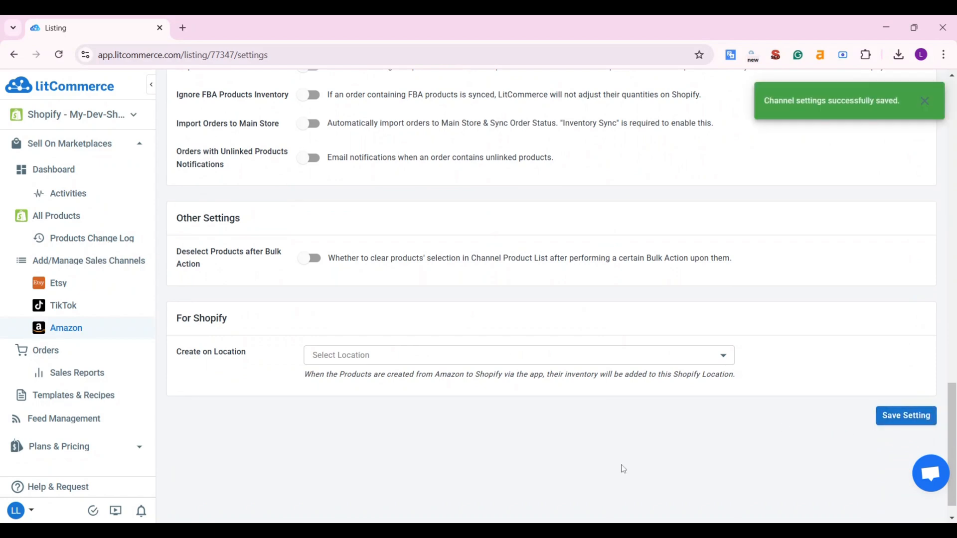